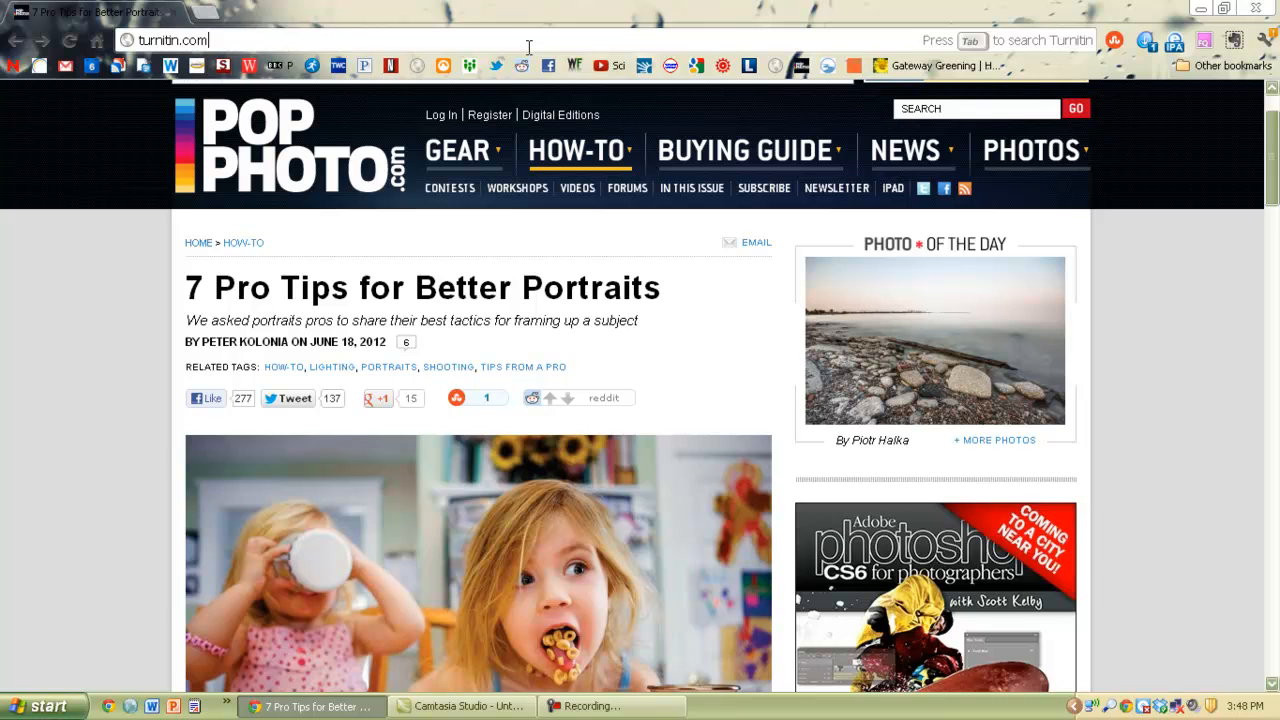
Load turnitin.com and place the cursor in the Email sign-in box.
{"action": "key", "text": "Return"}
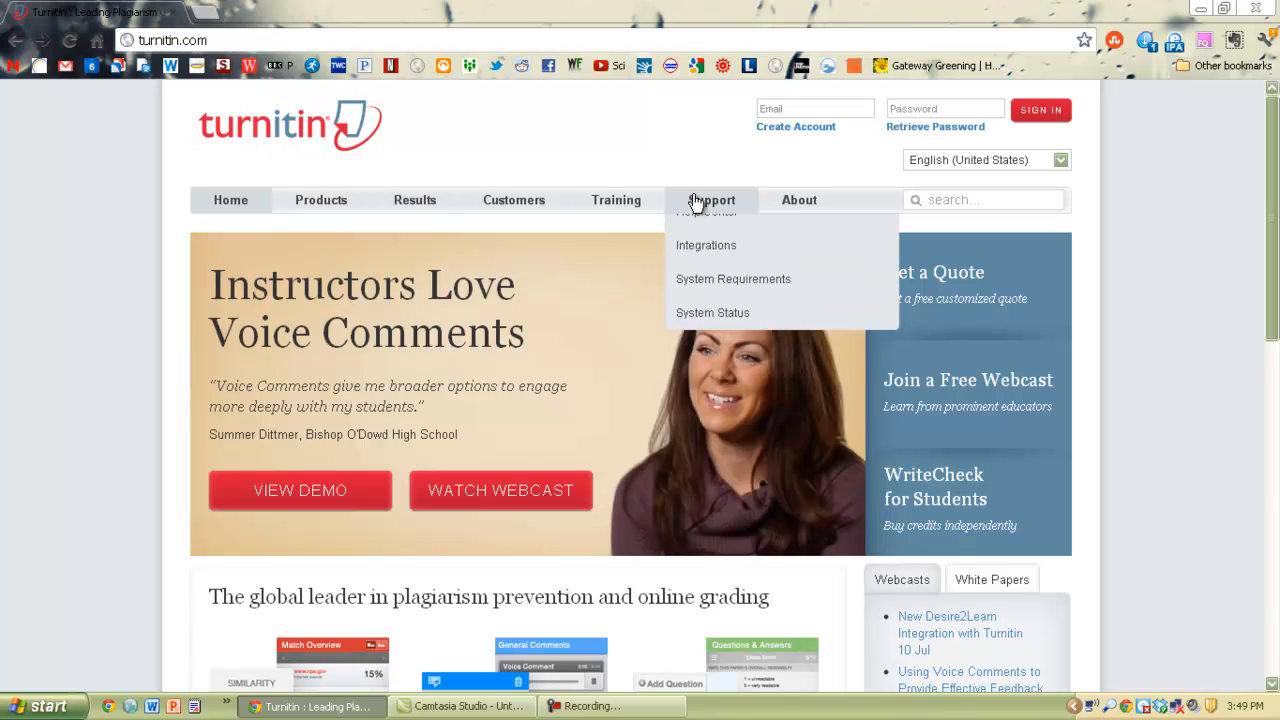
{"action": "mouse_move", "coordinate": [696, 148]}
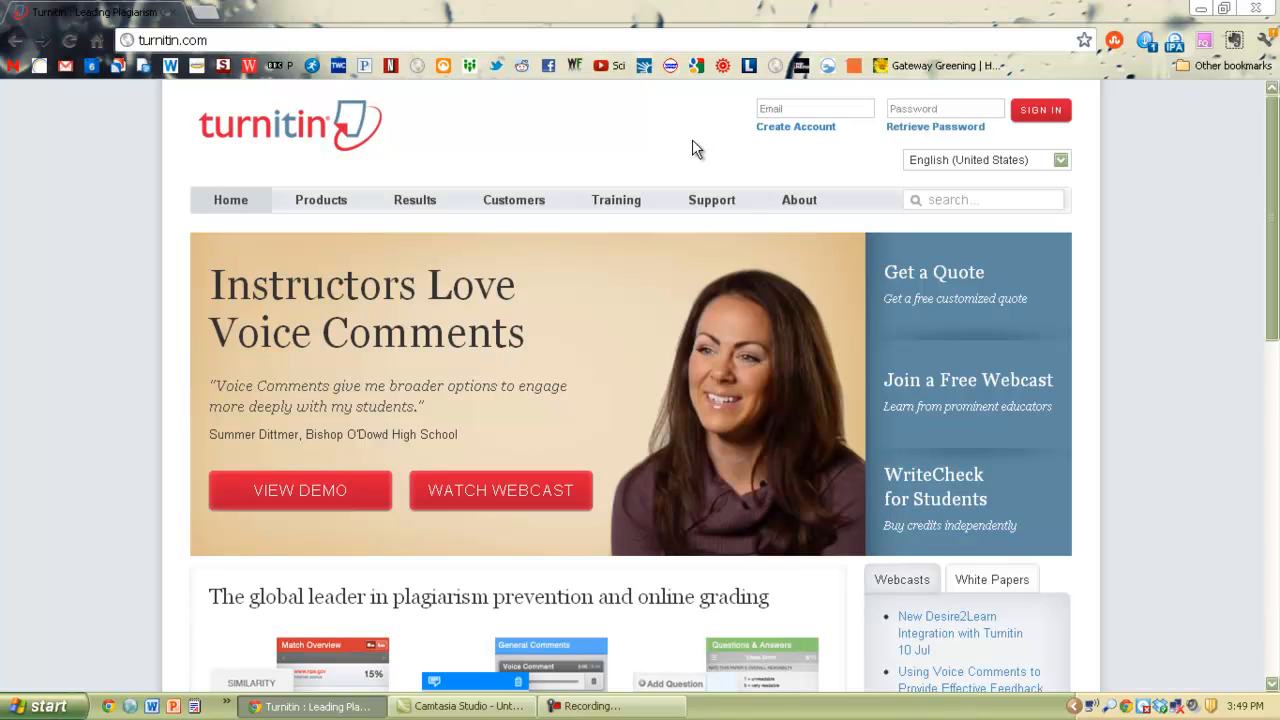
{"action": "left_click", "coordinate": [814, 108]}
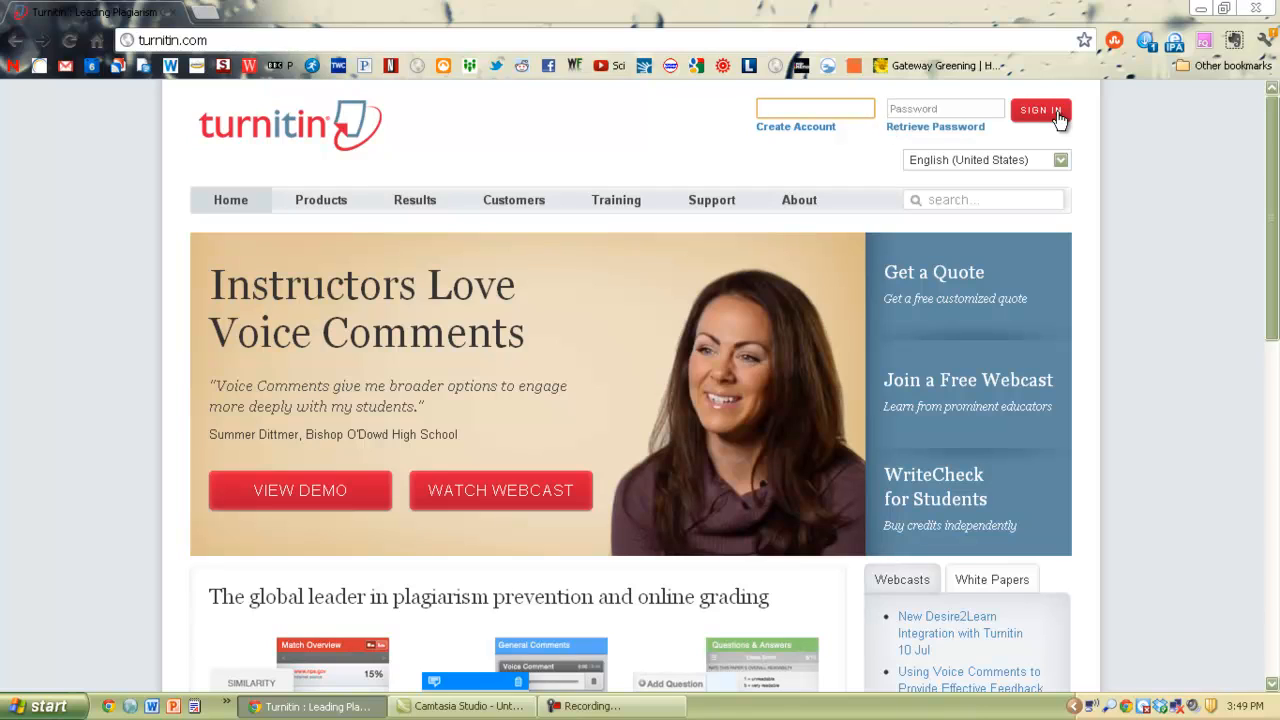
{"action": "mouse_move", "coordinate": [845, 162]}
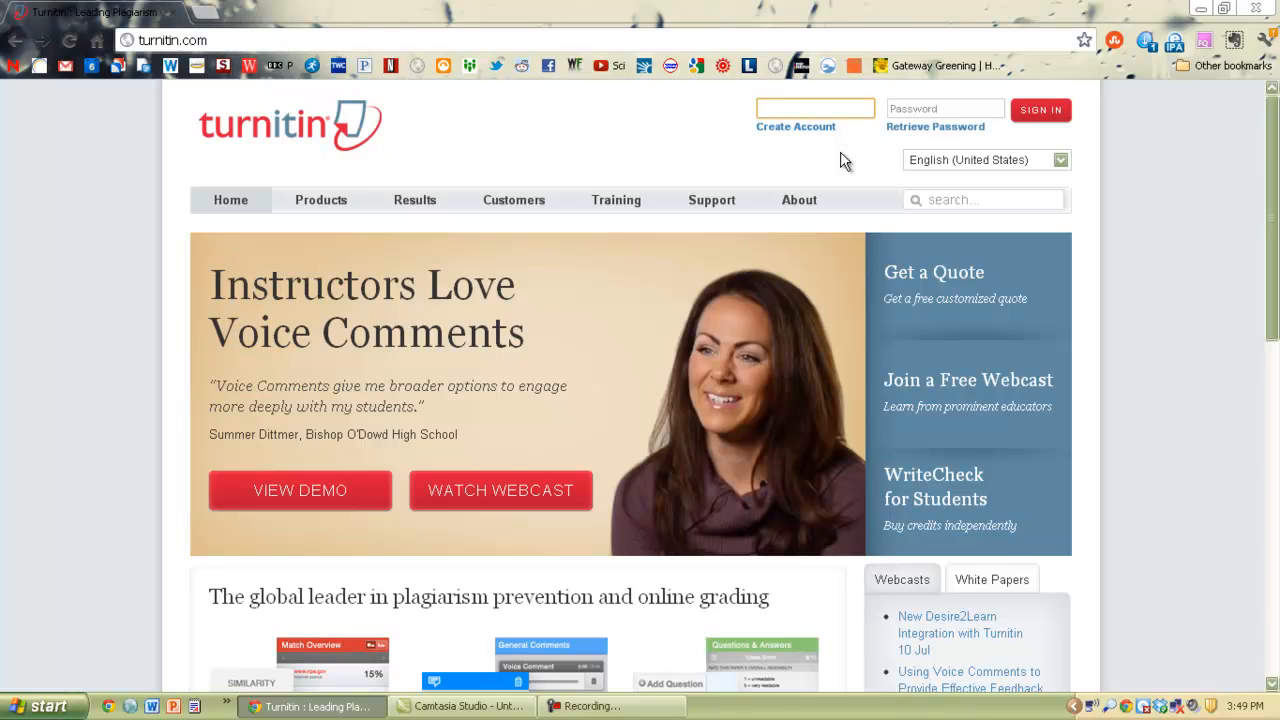
Follow the Create Account link to reach the Create a User Profile page.
{"action": "left_click", "coordinate": [795, 126]}
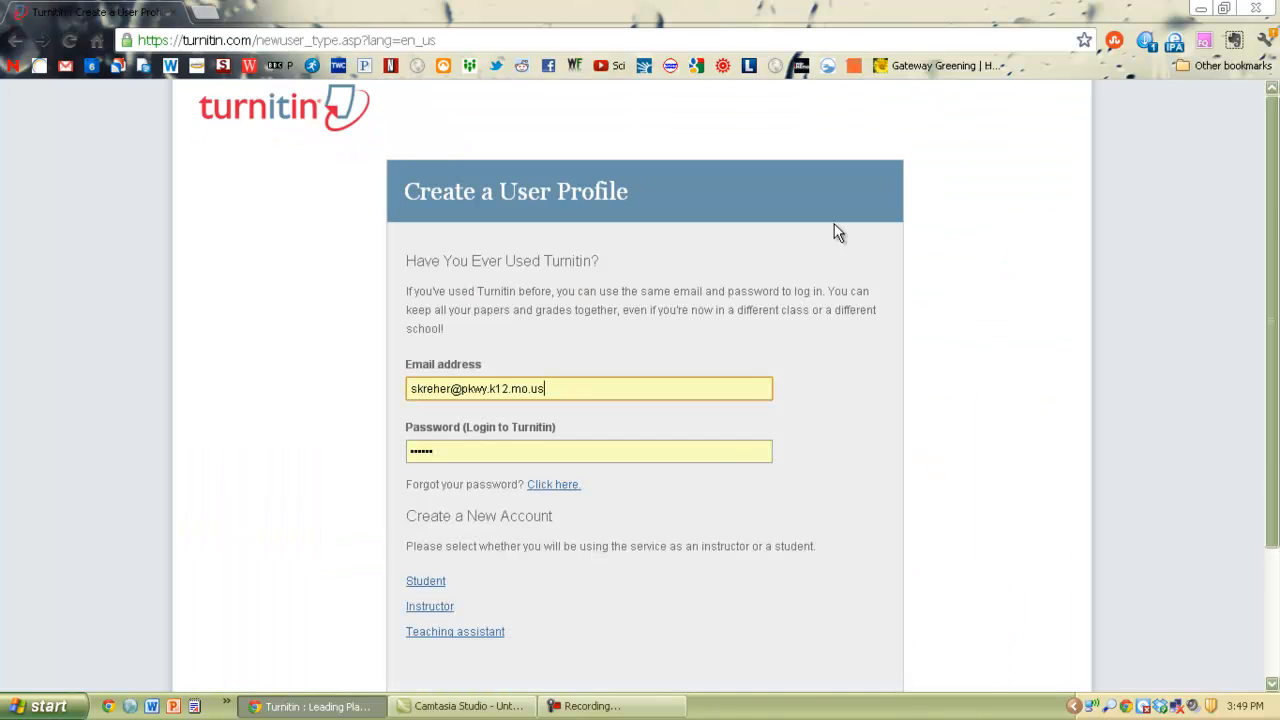
{"action": "scroll", "scroll_direction": "down", "scroll_amount": 3}
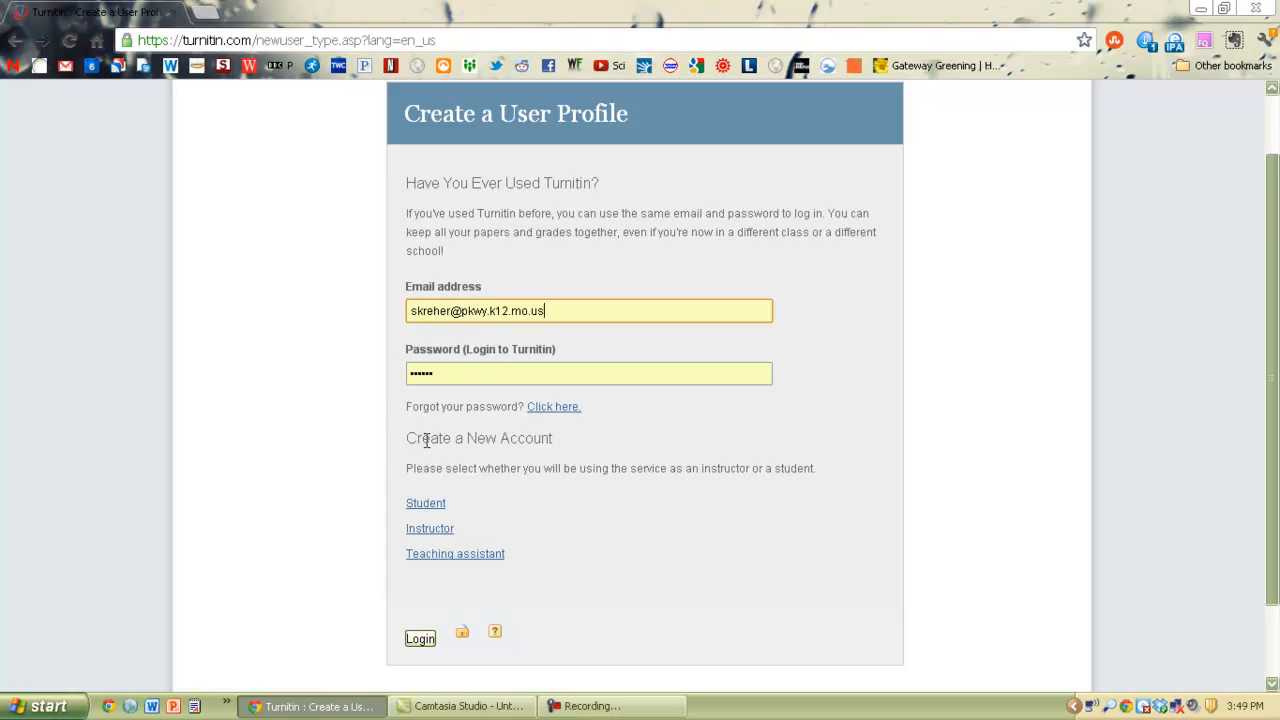
{"action": "mouse_move", "coordinate": [437, 510]}
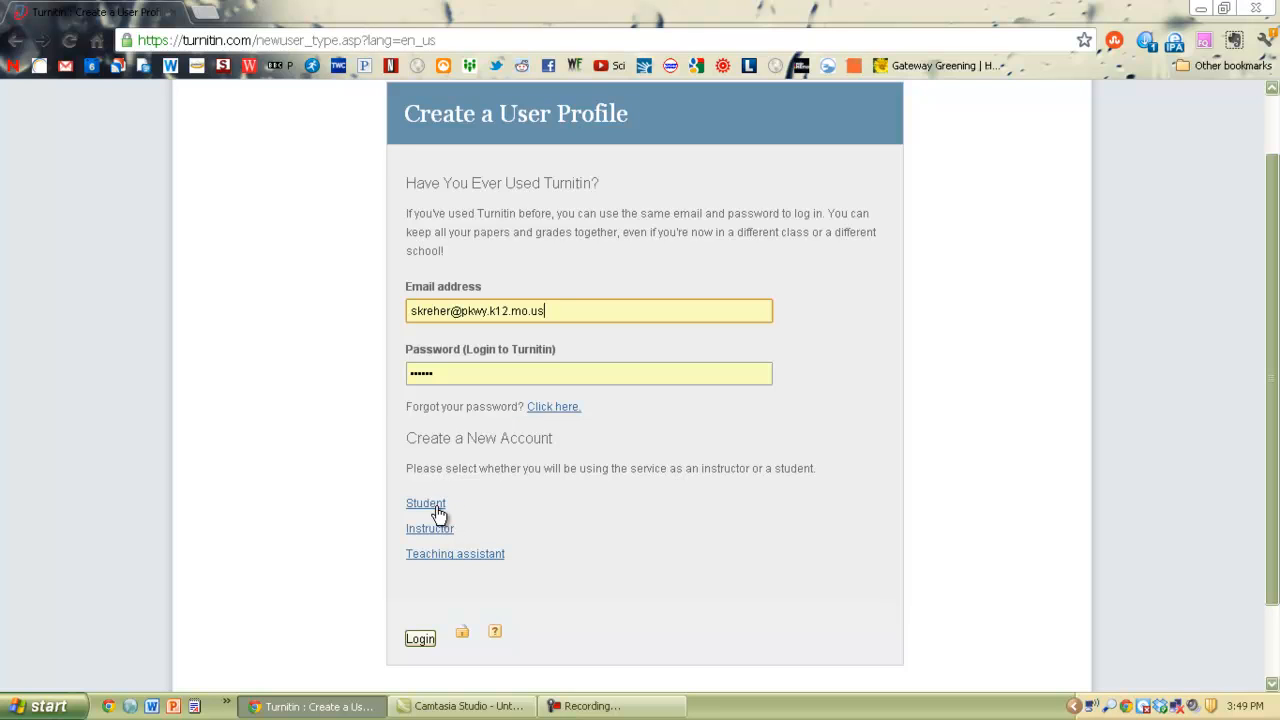
{"action": "left_click", "coordinate": [425, 503]}
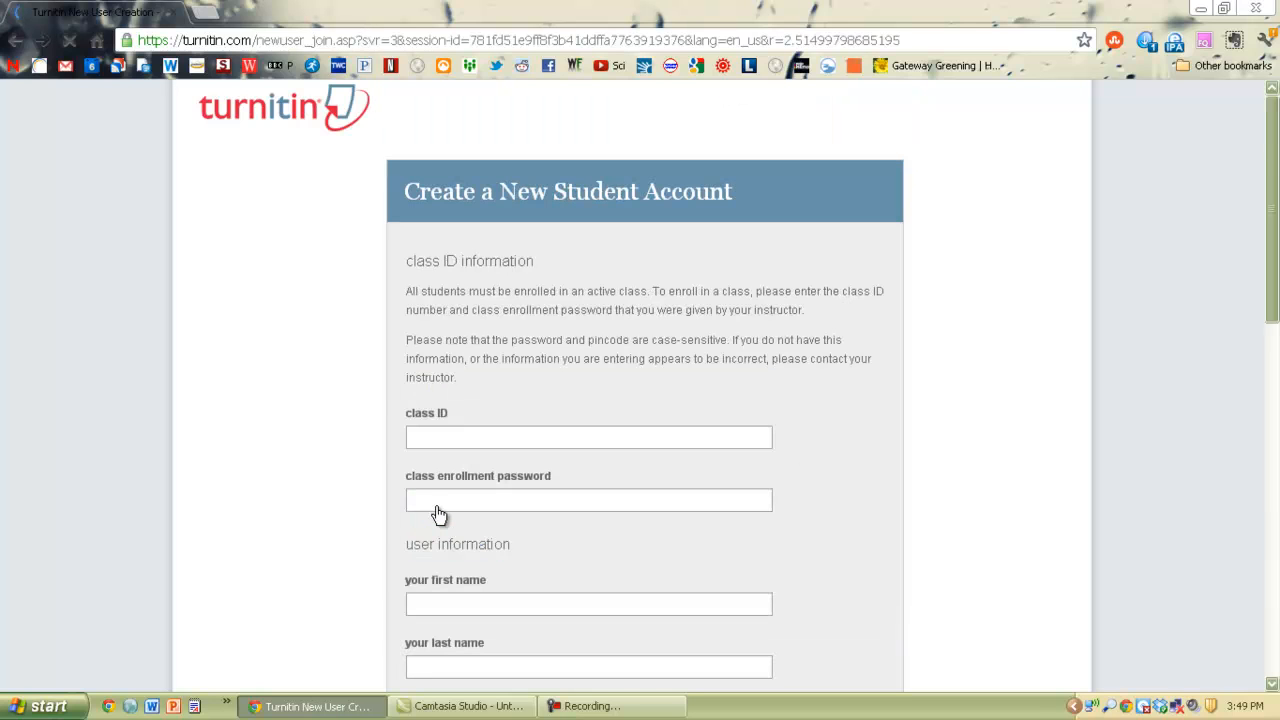
{"action": "scroll", "scroll_direction": "down", "scroll_amount": 3}
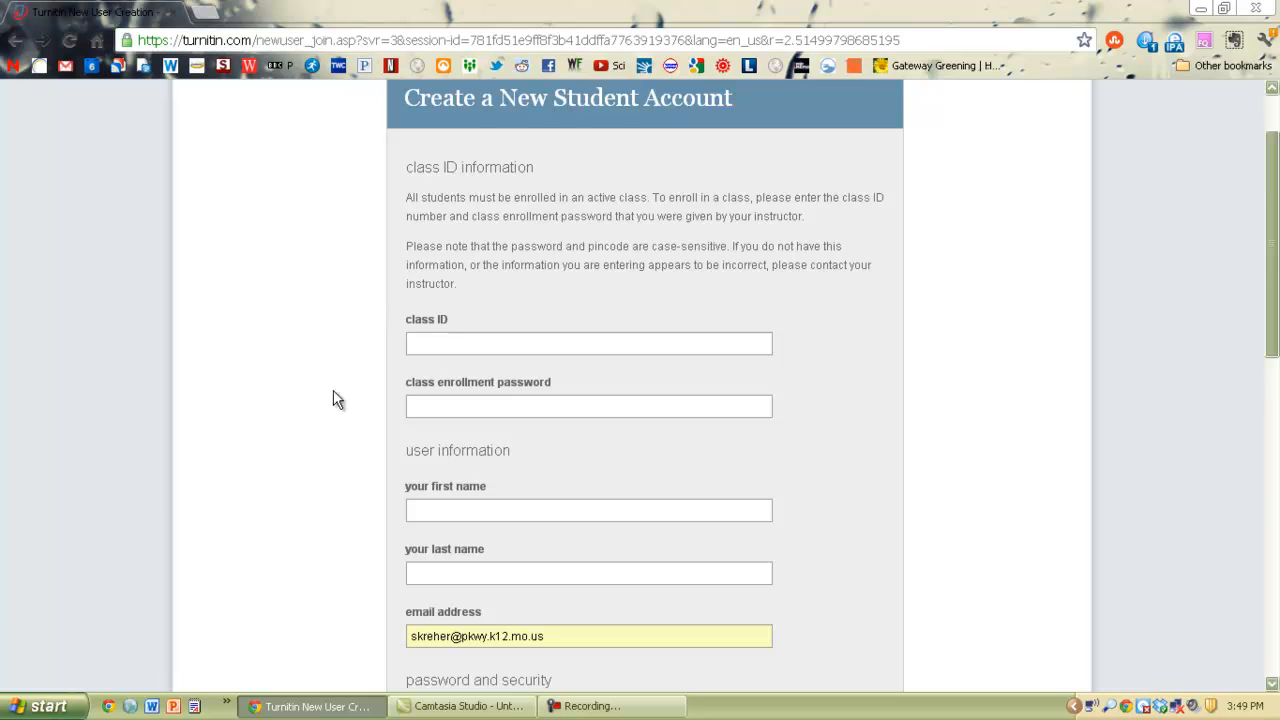
{"action": "mouse_move", "coordinate": [348, 361]}
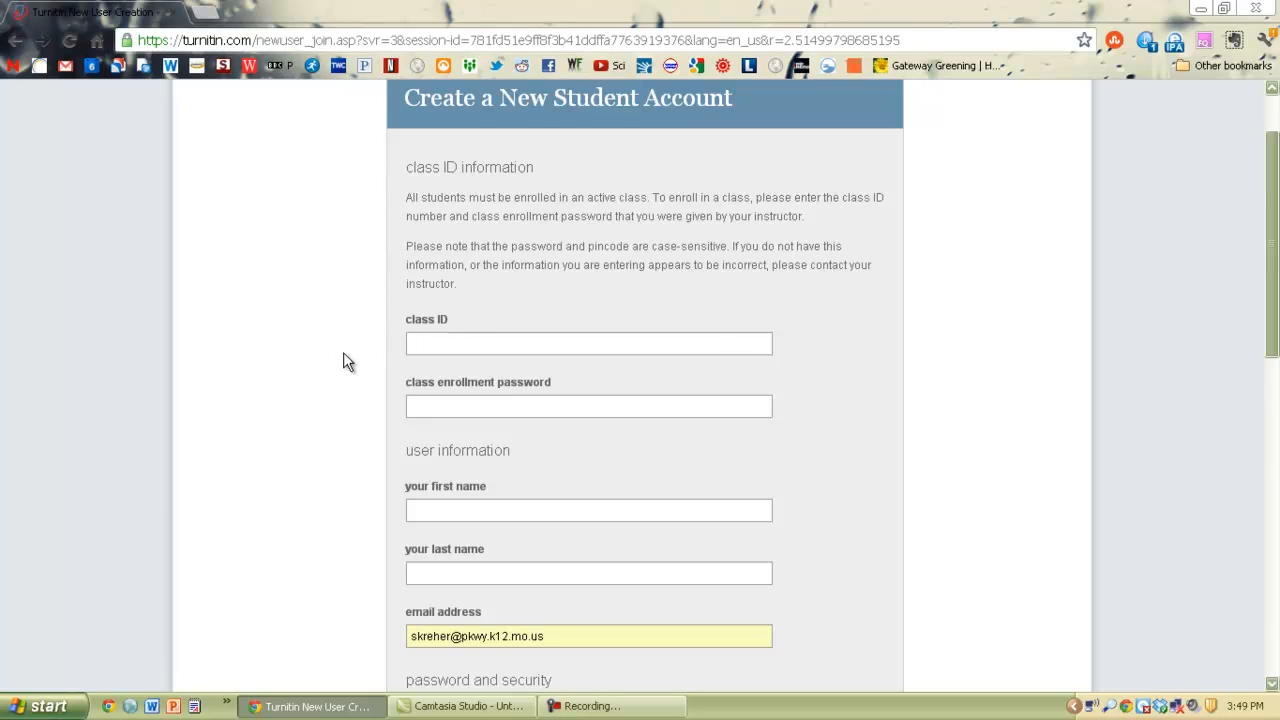
{"action": "mouse_move", "coordinate": [298, 182]}
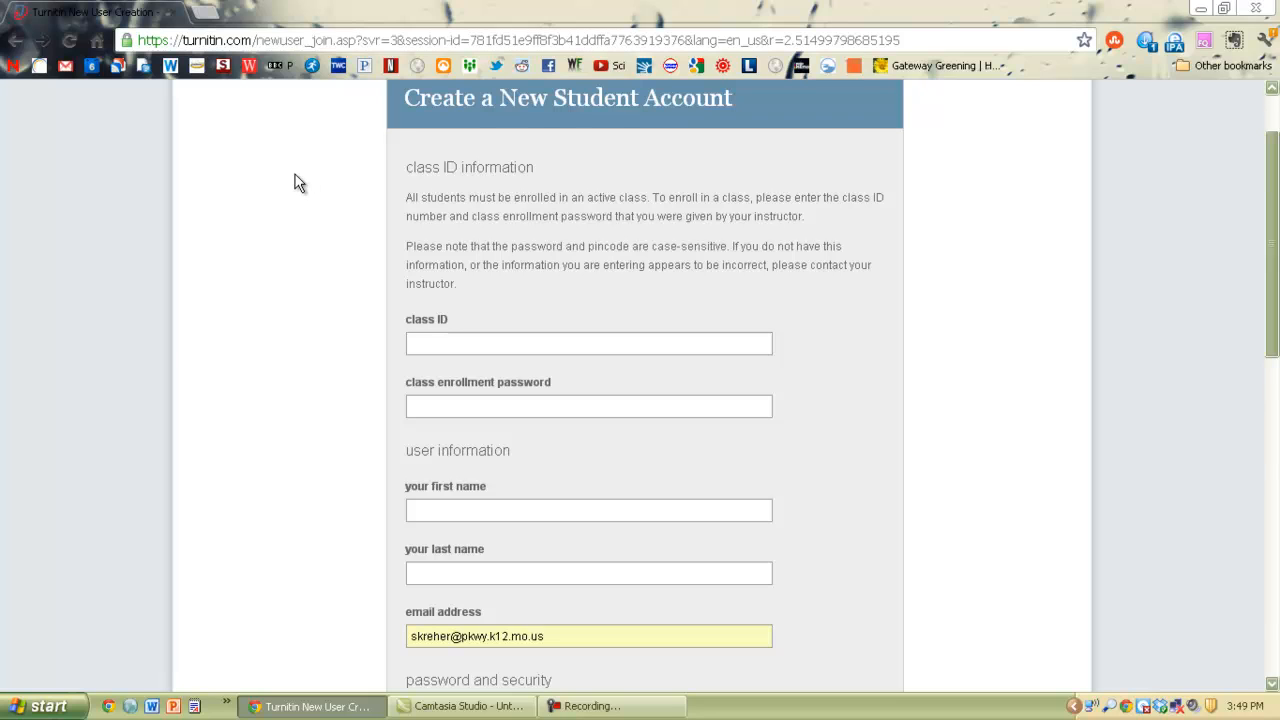
{"action": "mouse_move", "coordinate": [283, 184]}
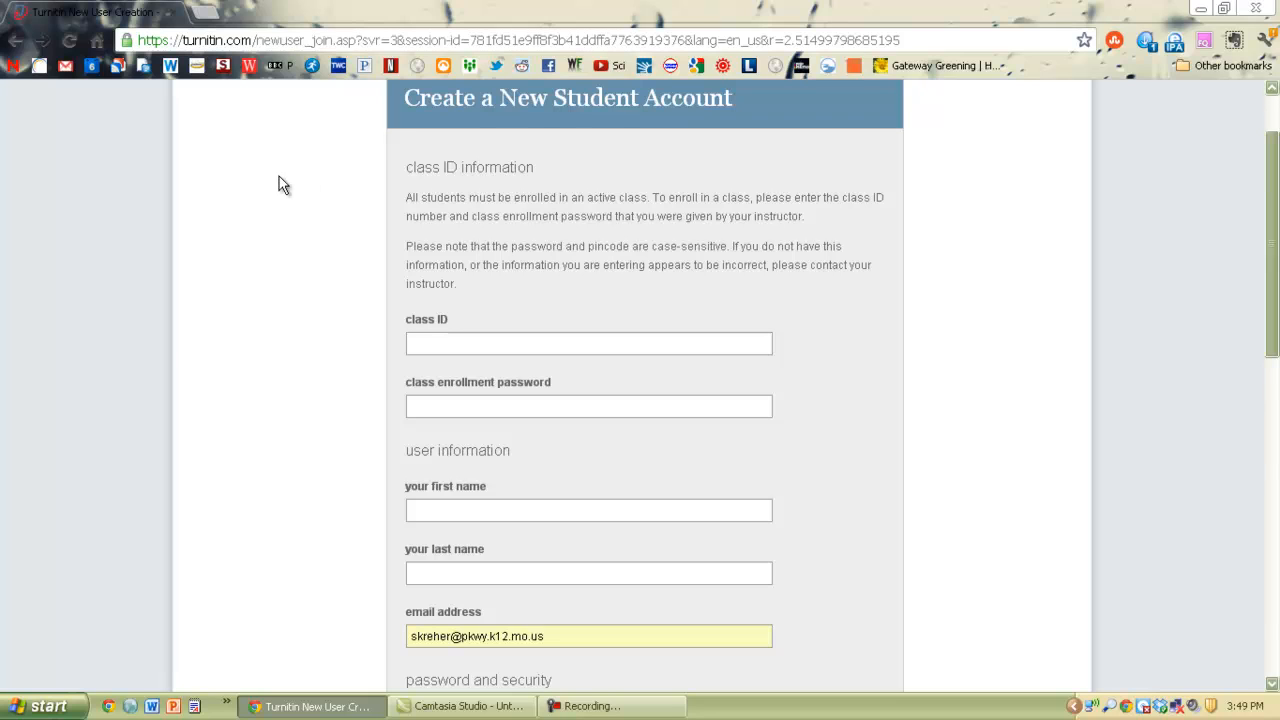
{"action": "left_click", "coordinate": [588, 343]}
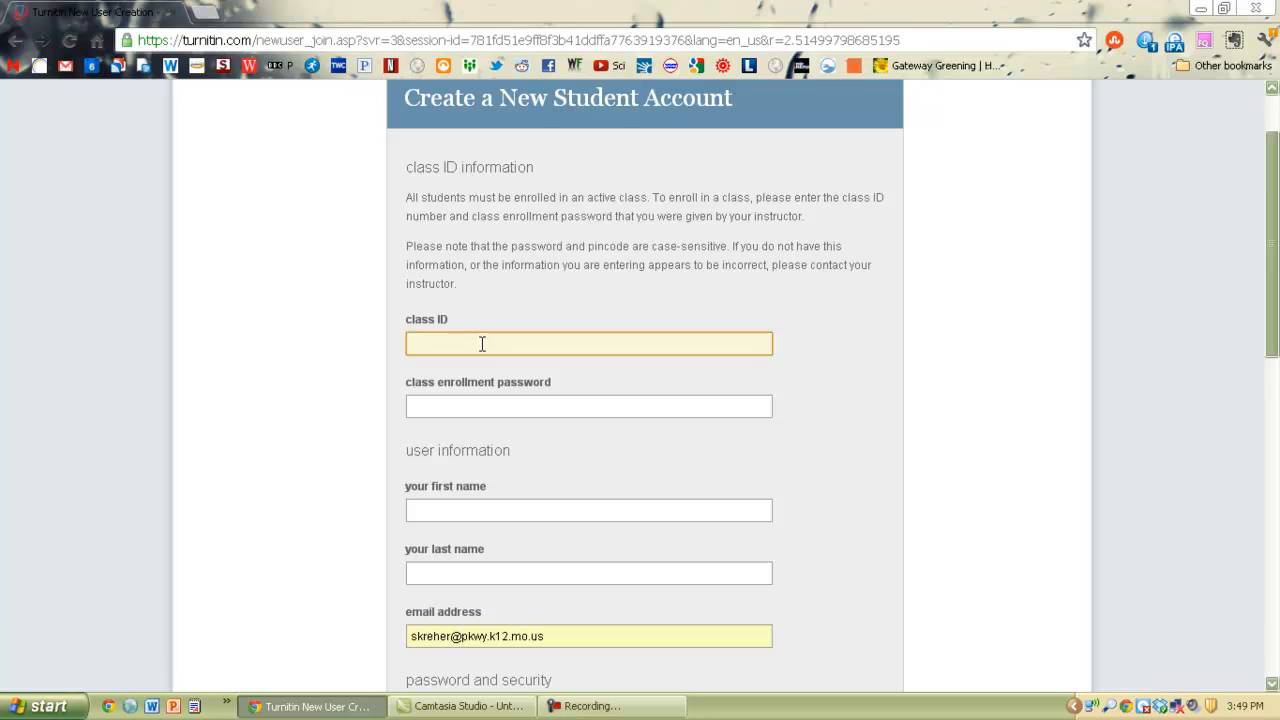
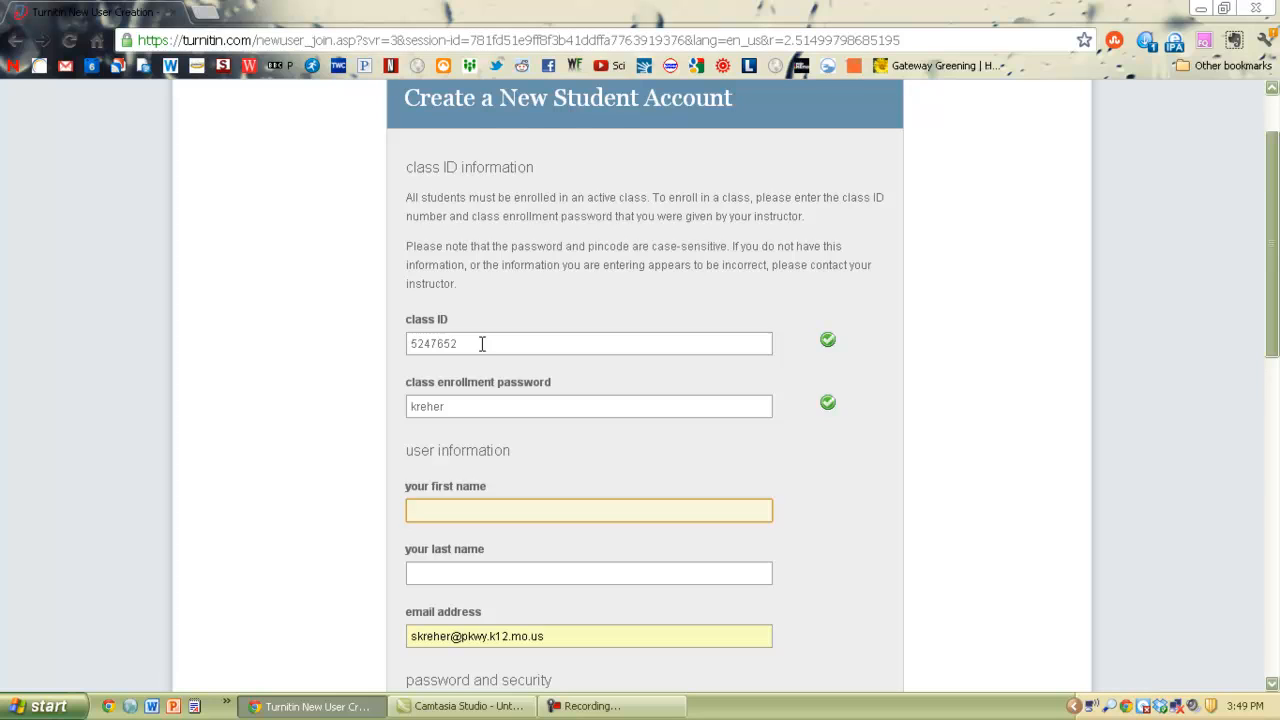
Fill the first name from the 'Sco' autofill suggestion and select the prefilled email for replacement.
{"action": "scroll", "scroll_direction": "down", "scroll_amount": 3}
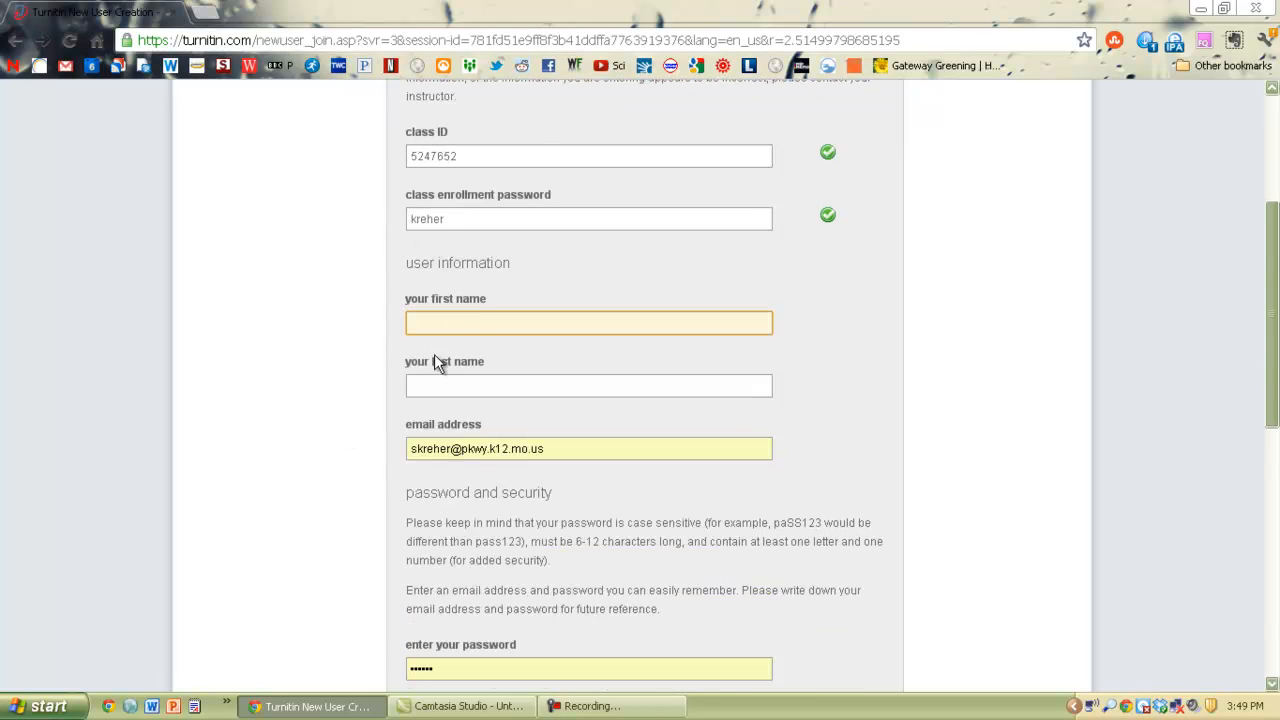
{"action": "left_click", "coordinate": [588, 322]}
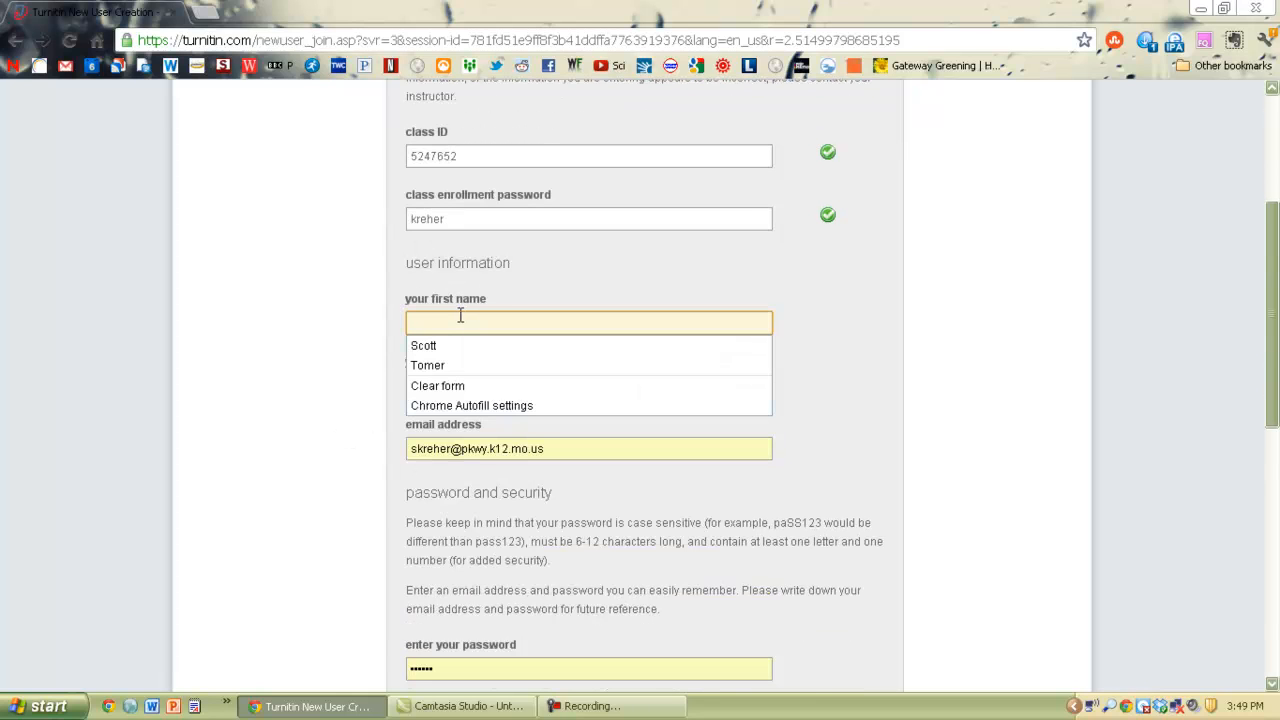
{"action": "type", "text": "Sco"}
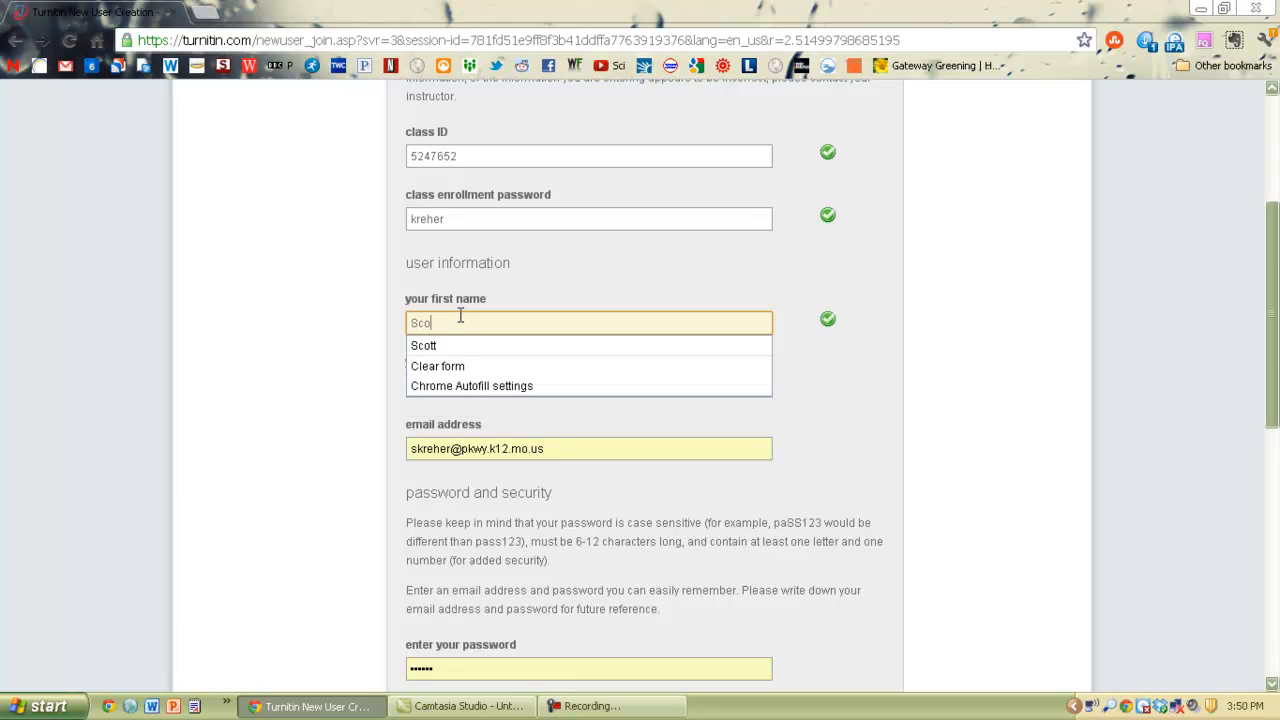
{"action": "left_click", "coordinate": [423, 345]}
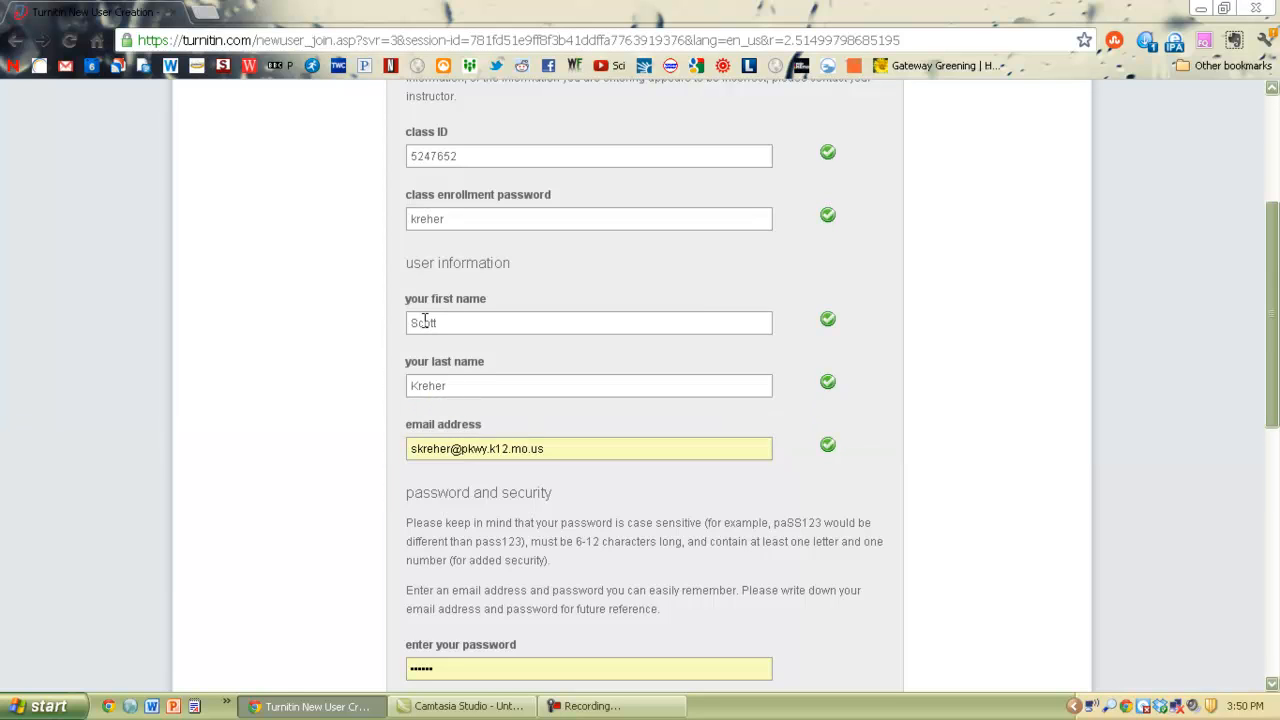
{"action": "scroll", "scroll_direction": "down", "scroll_amount": 3}
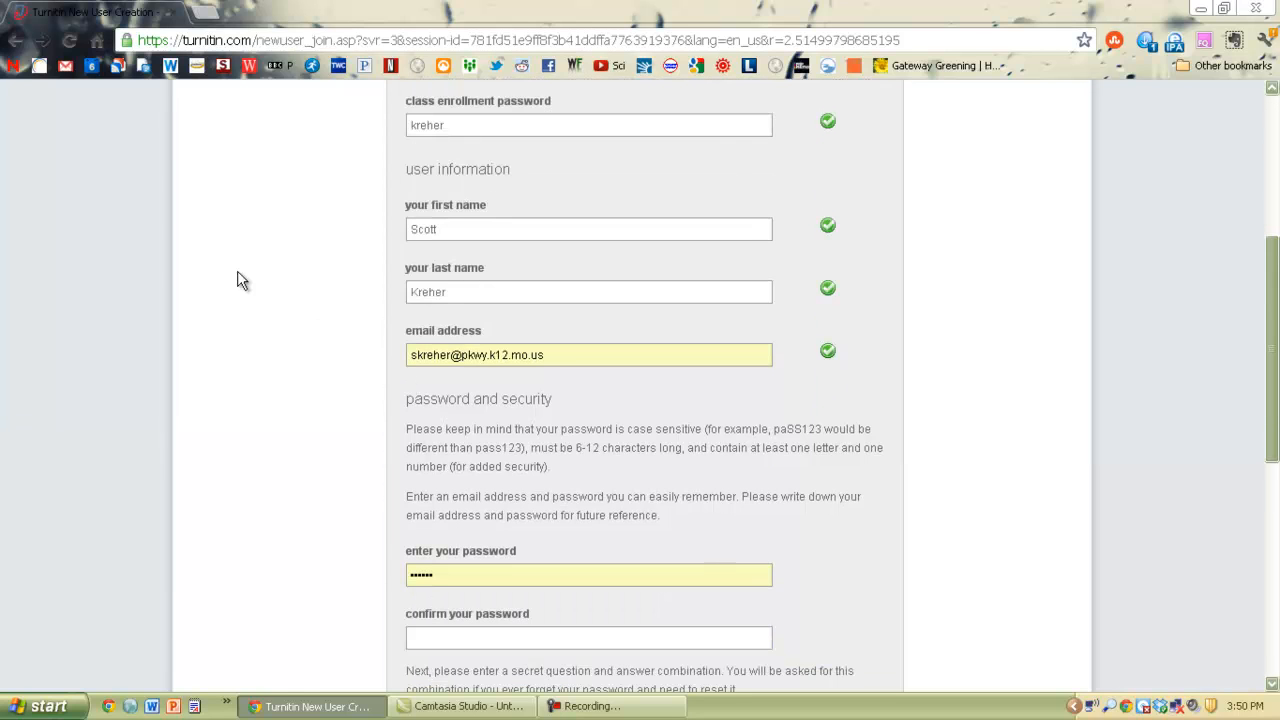
{"action": "triple_click", "coordinate": [588, 354]}
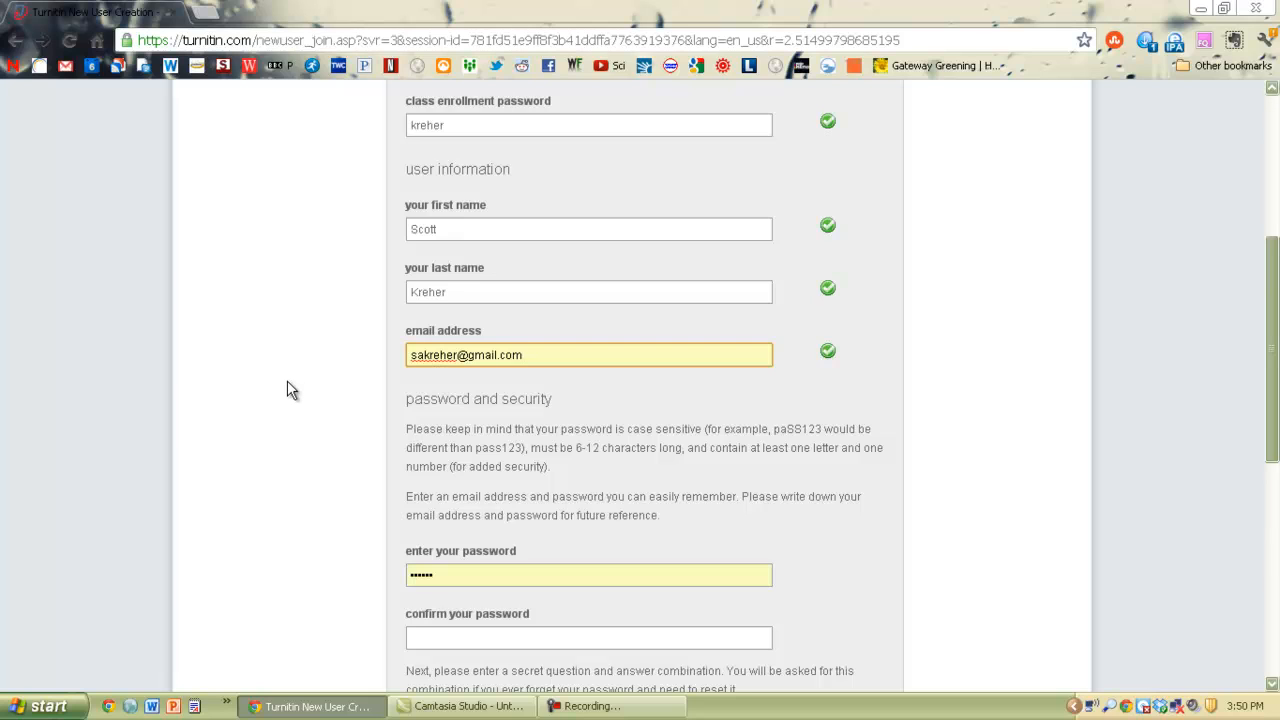
Type the new account password into the password field.
{"action": "scroll", "scroll_direction": "down", "scroll_amount": 3}
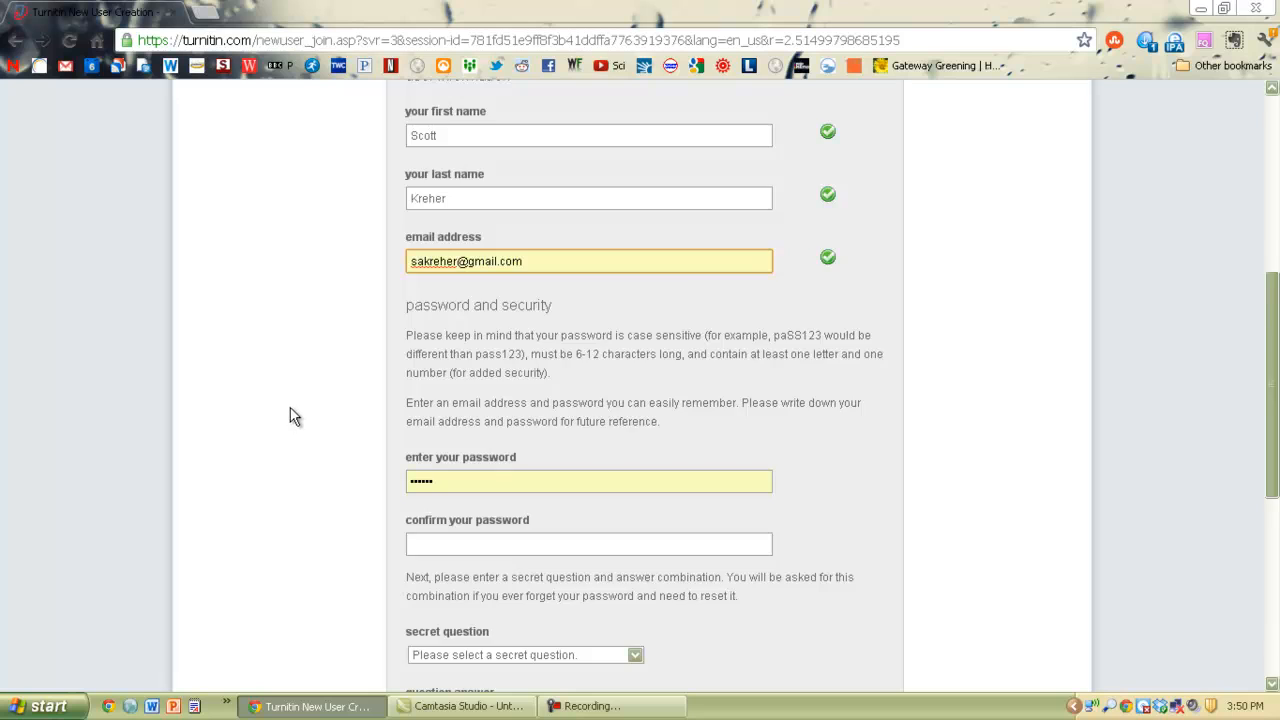
{"action": "scroll", "scroll_direction": "down", "scroll_amount": 3}
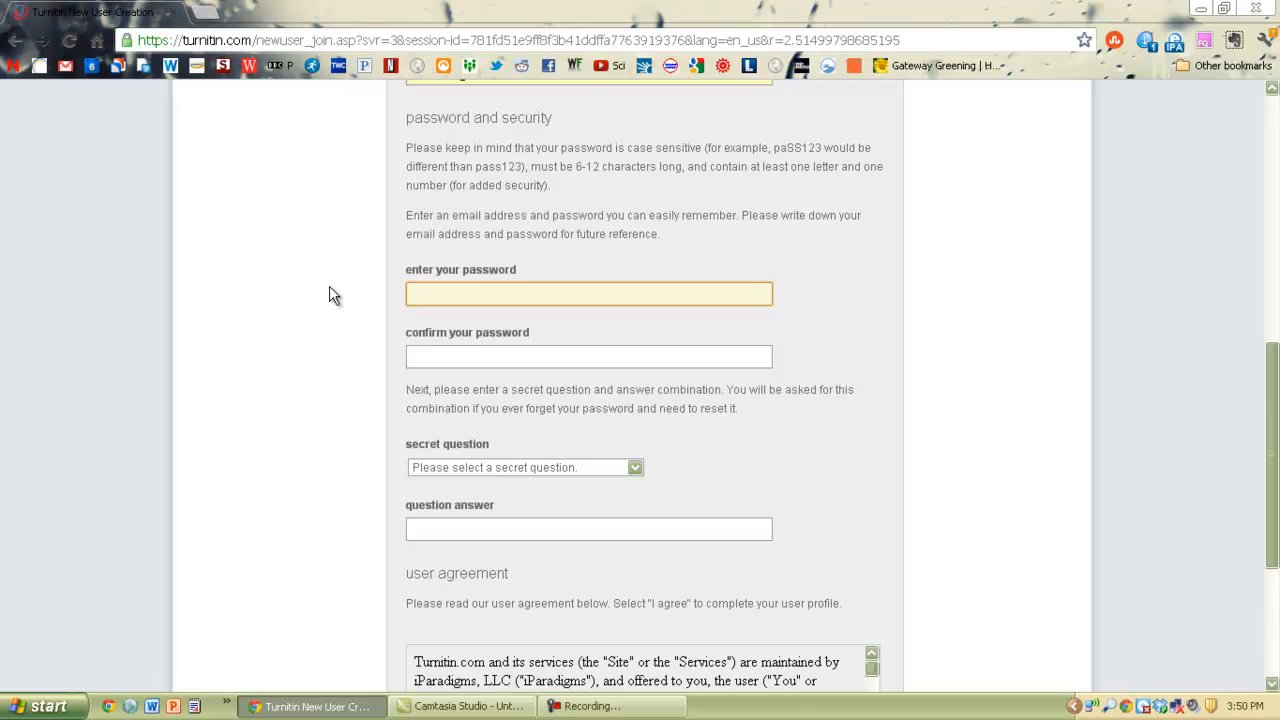
{"action": "left_click", "coordinate": [589, 293]}
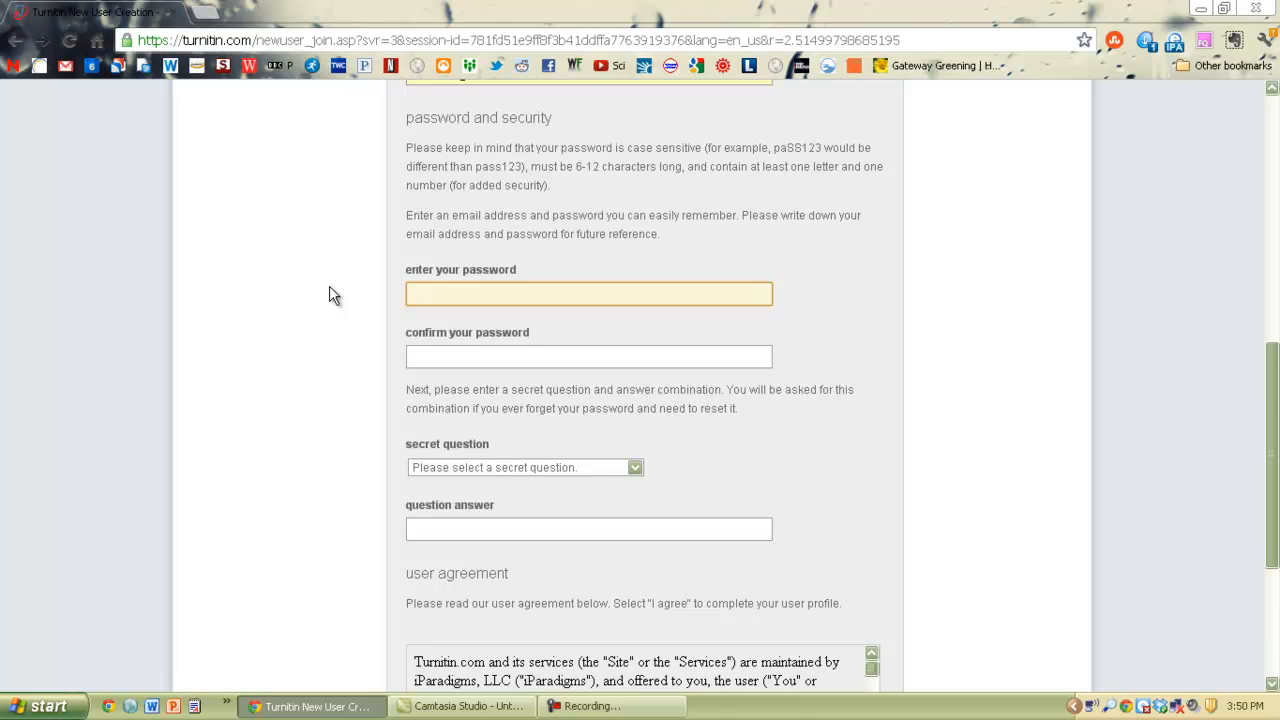
{"action": "left_click", "coordinate": [589, 293]}
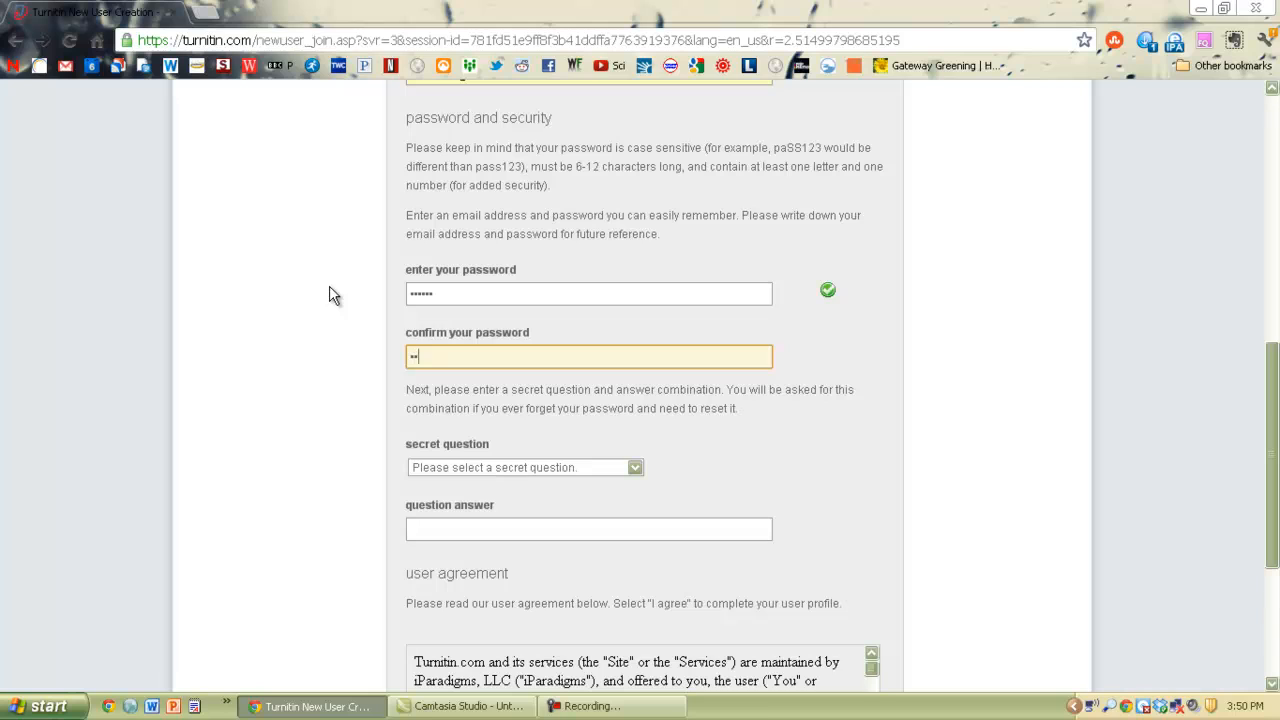
{"action": "type", "text": "••••"}
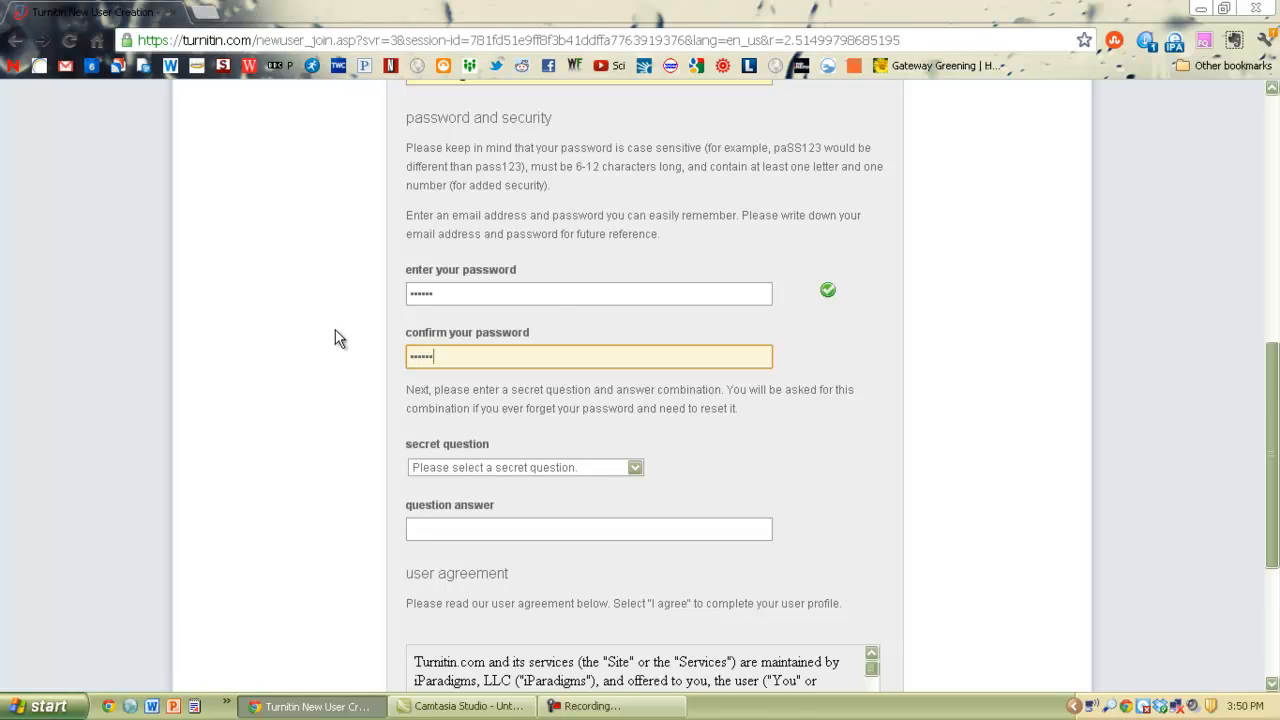
{"action": "scroll", "scroll_direction": "down", "scroll_amount": 3}
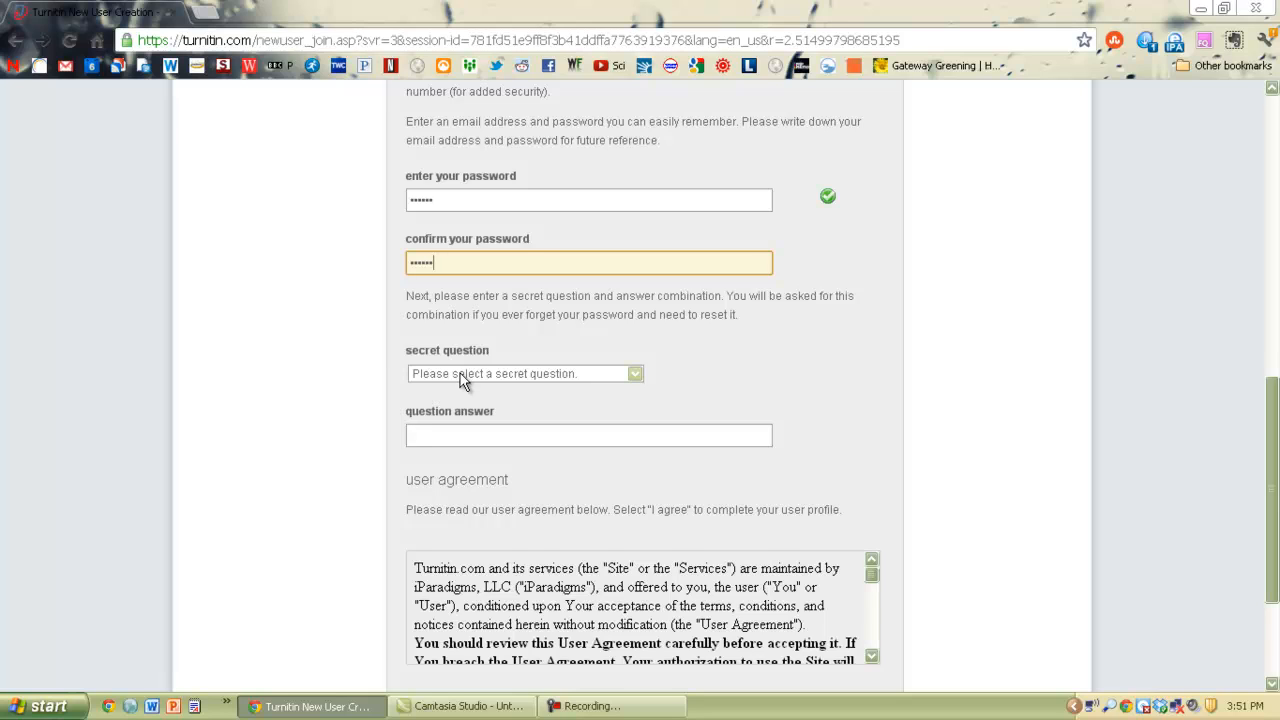
{"action": "mouse_move", "coordinate": [344, 371]}
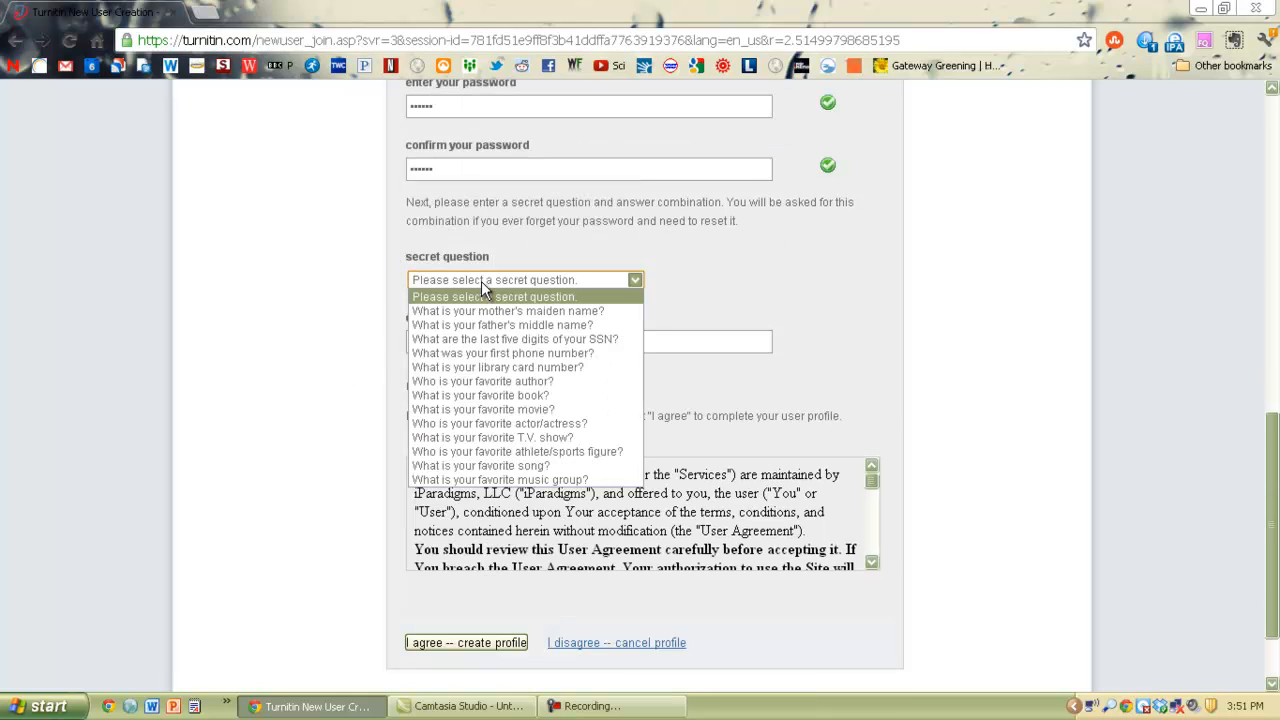
{"action": "mouse_move", "coordinate": [483, 381]}
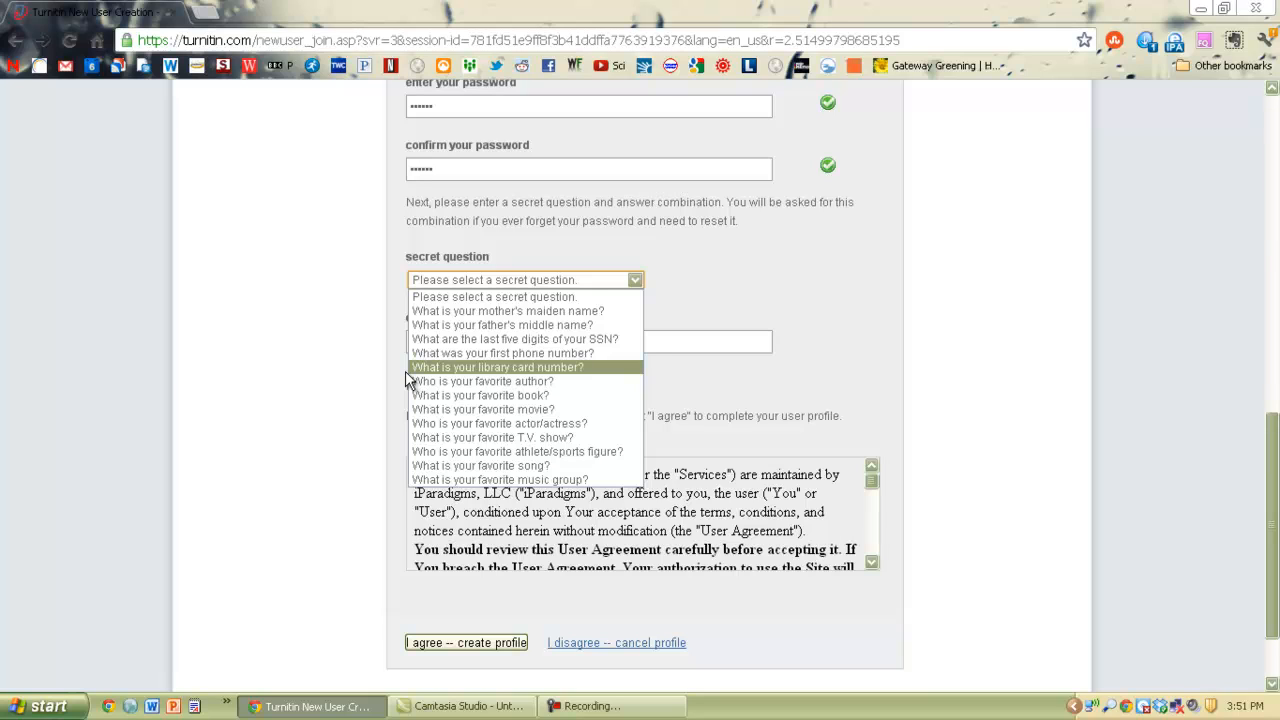
{"action": "mouse_move", "coordinate": [448, 395]}
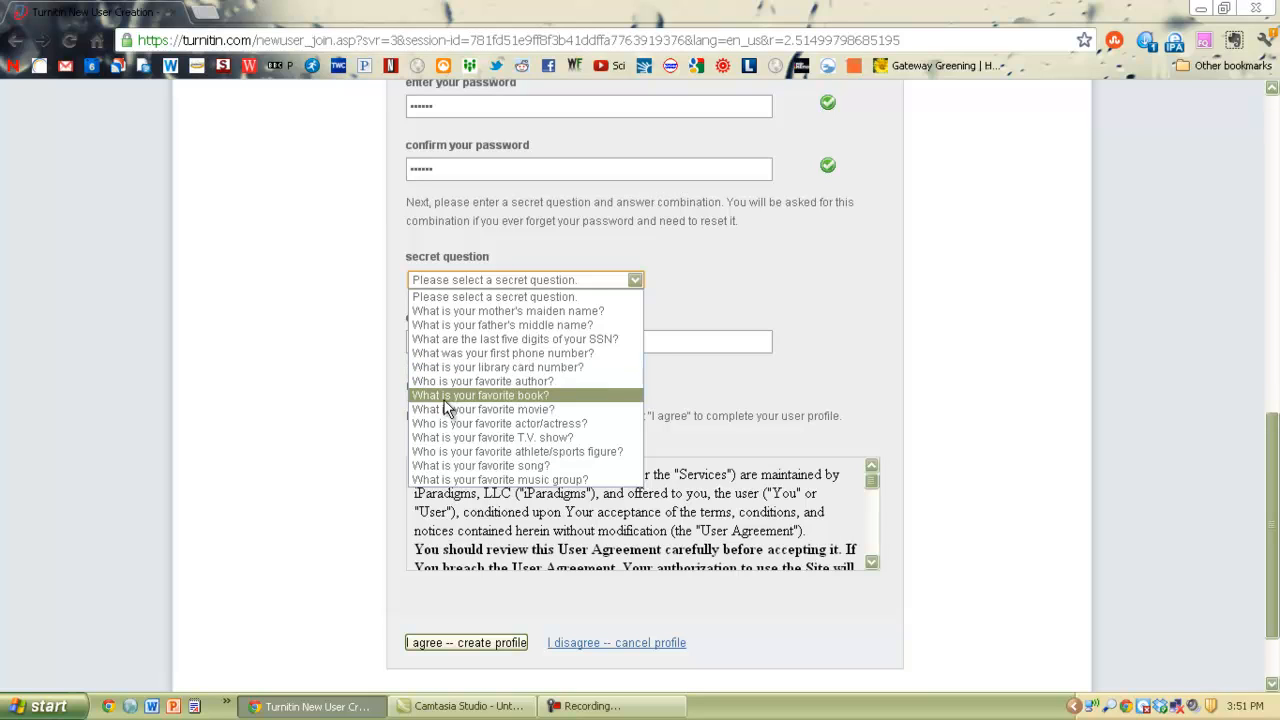
{"action": "mouse_move", "coordinate": [483, 381]}
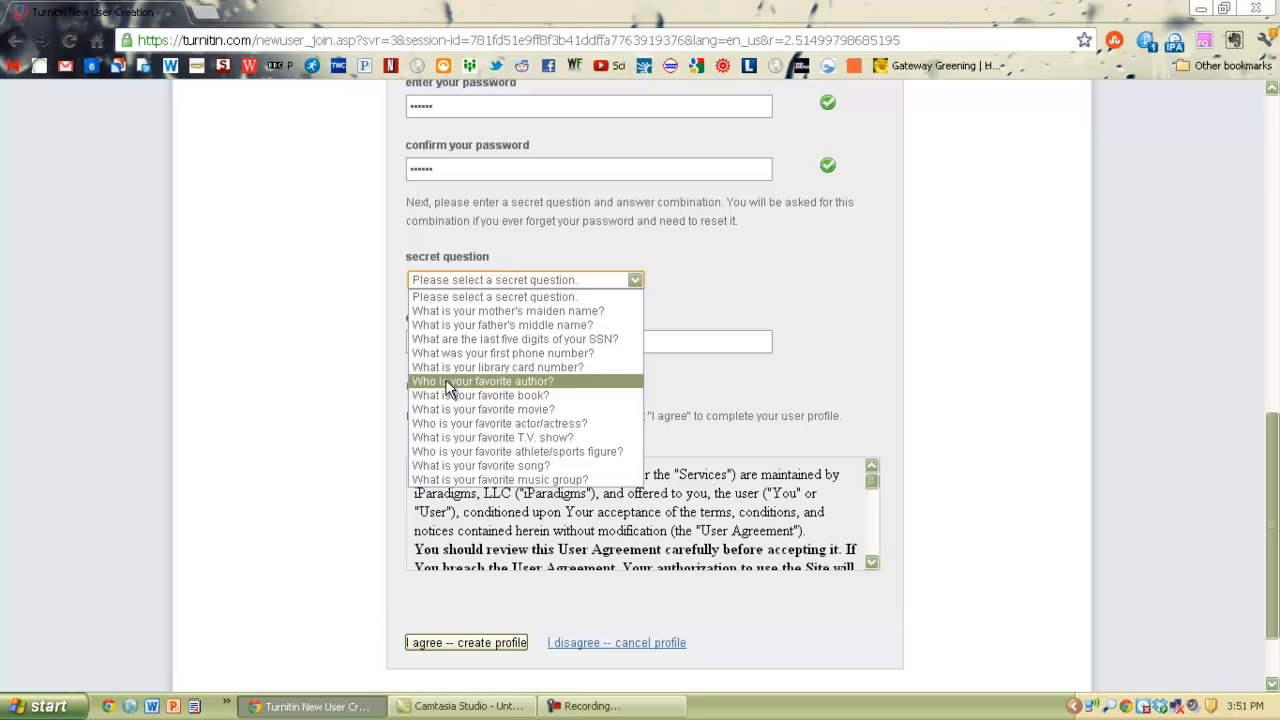
{"action": "mouse_move", "coordinate": [470, 367]}
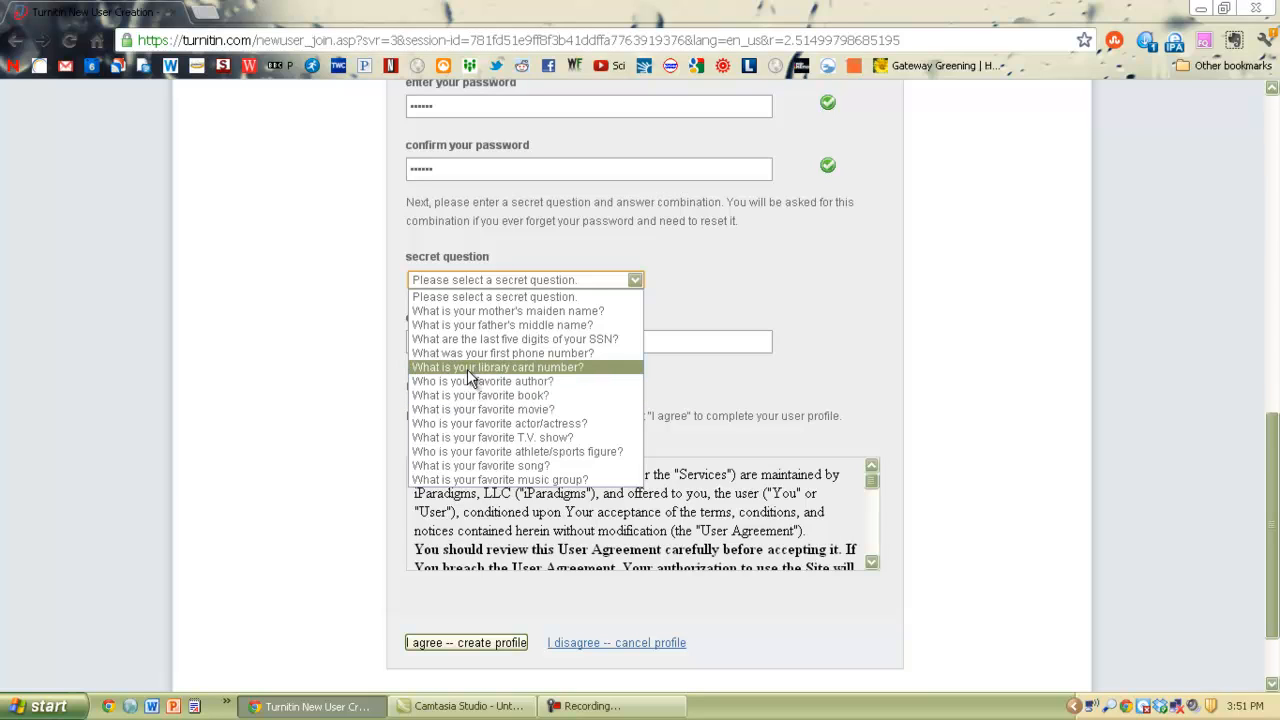
{"action": "mouse_move", "coordinate": [502, 353]}
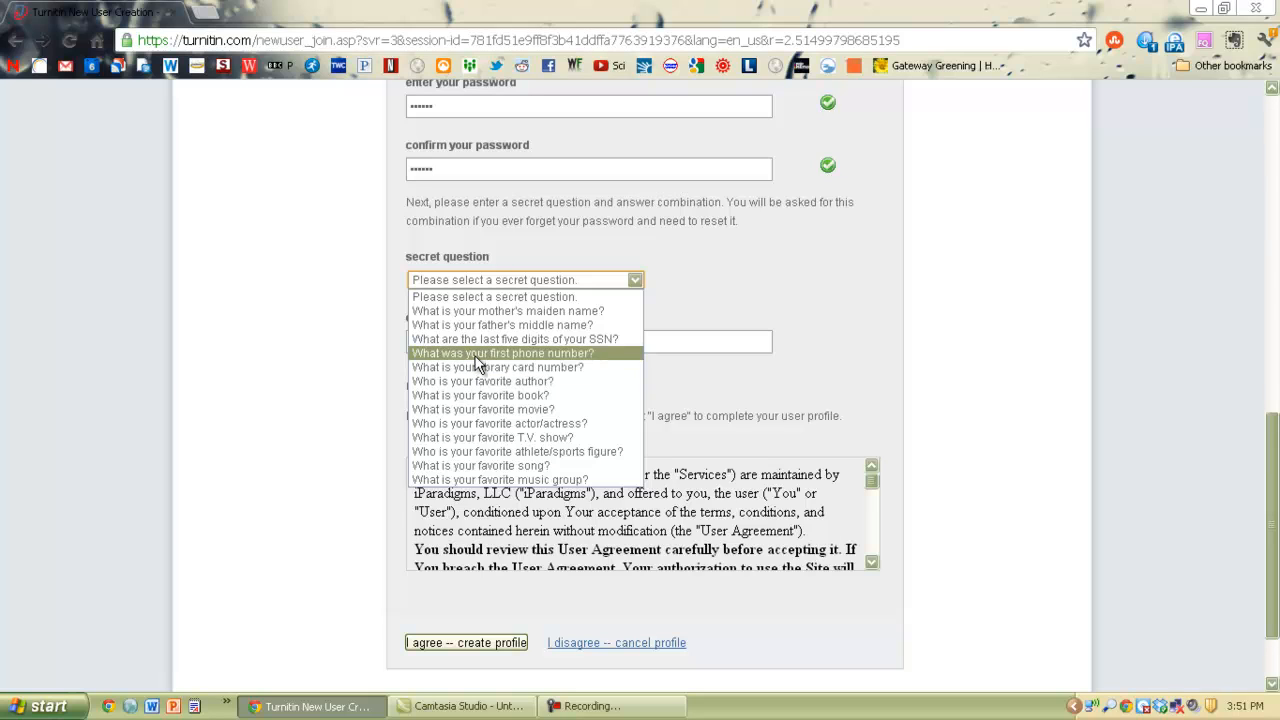
{"action": "left_click", "coordinate": [500, 325]}
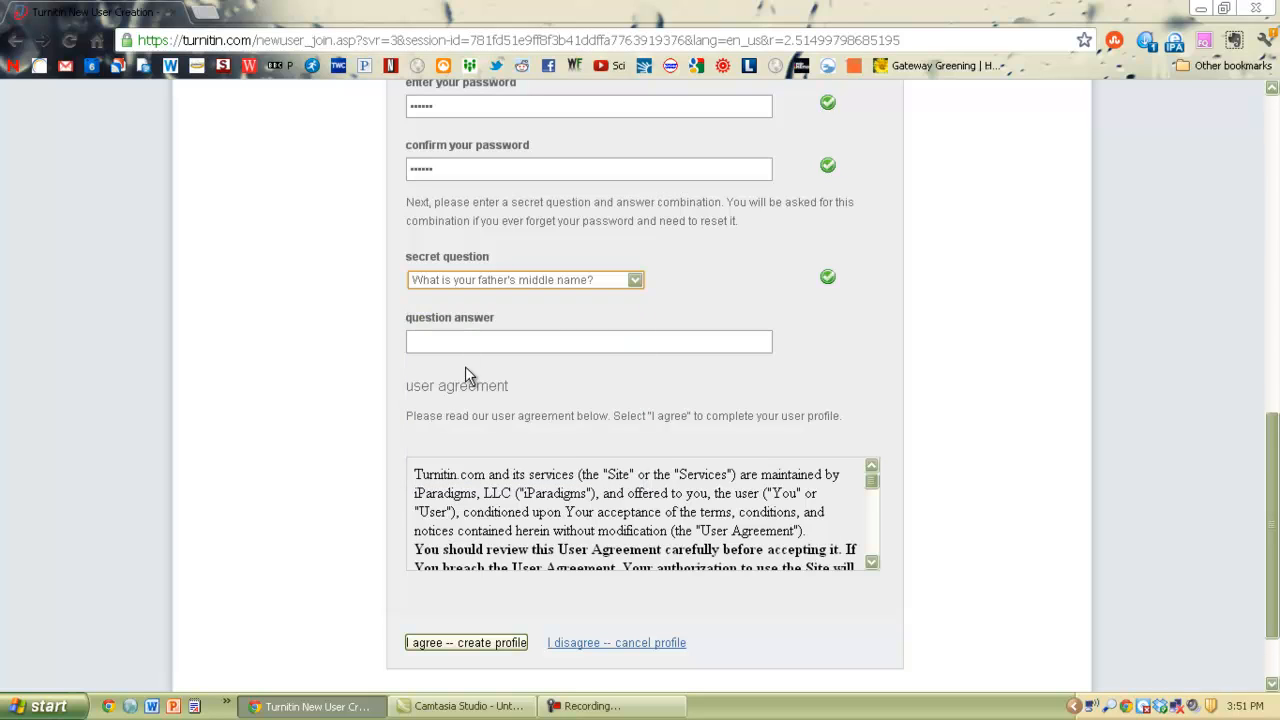
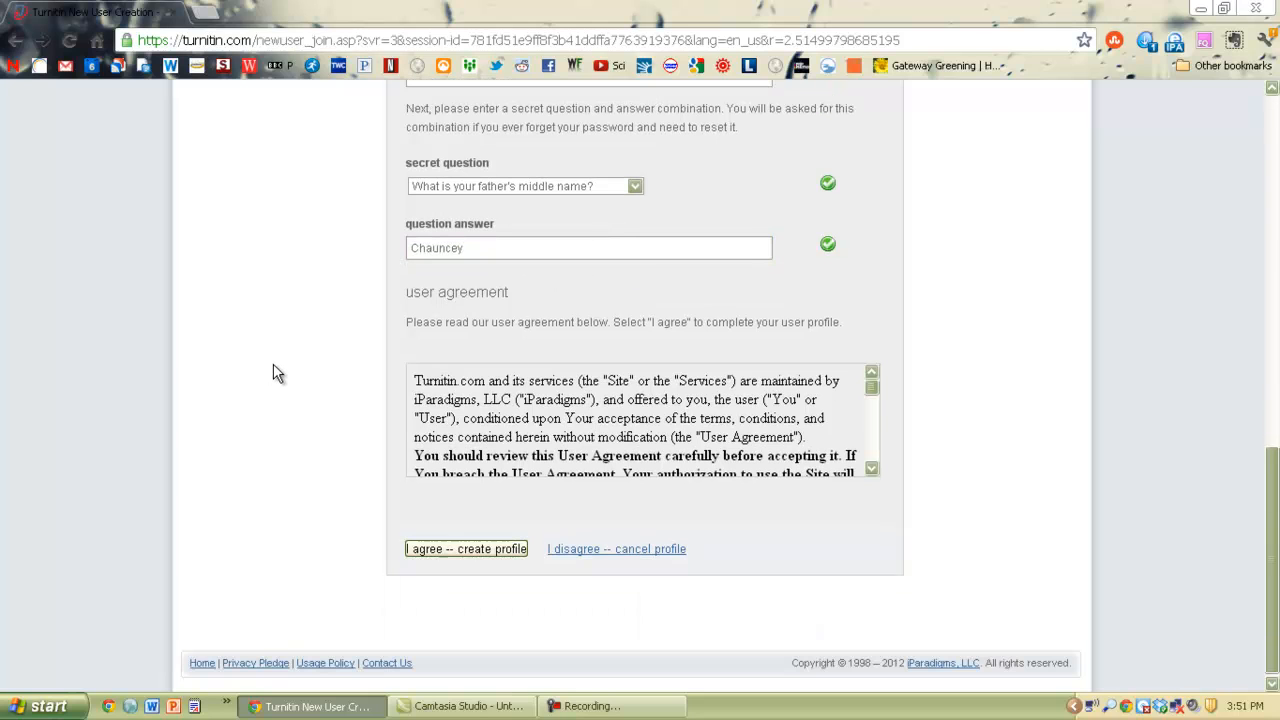
{"action": "mouse_move", "coordinate": [457, 575]}
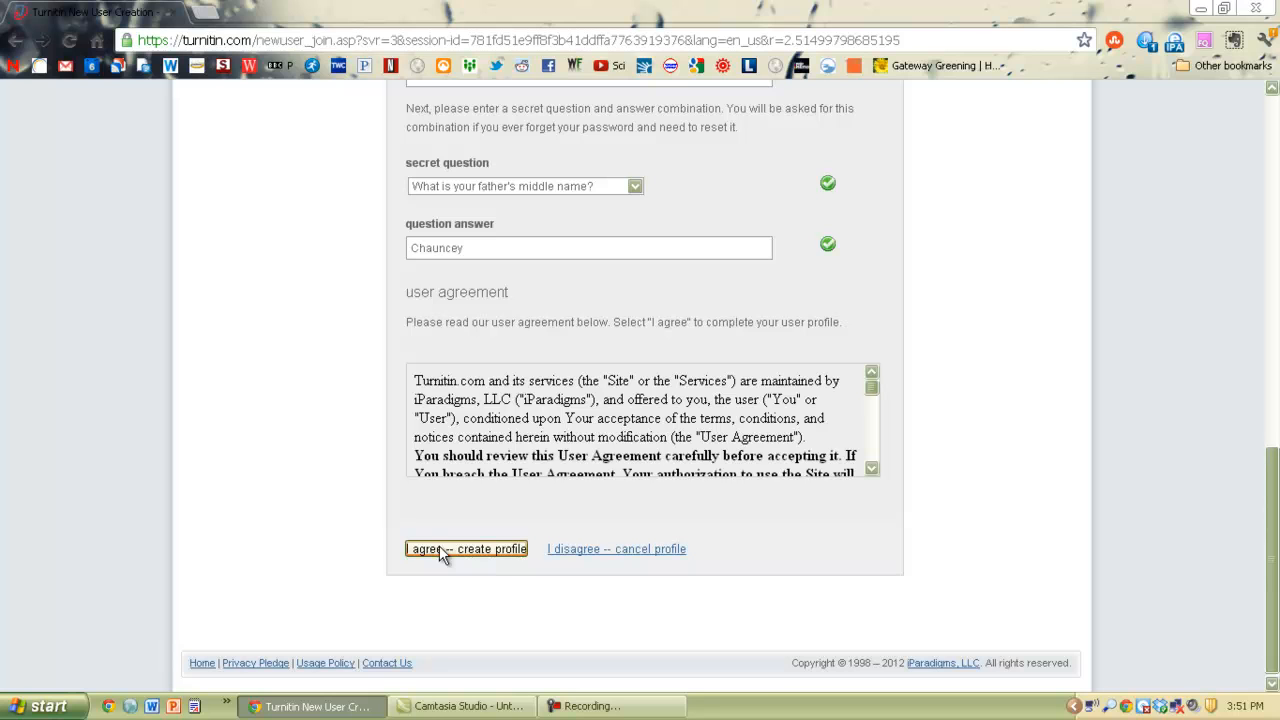
Accept the user agreement and continue past the compatibility check to the dashboard.
{"action": "left_click", "coordinate": [465, 548]}
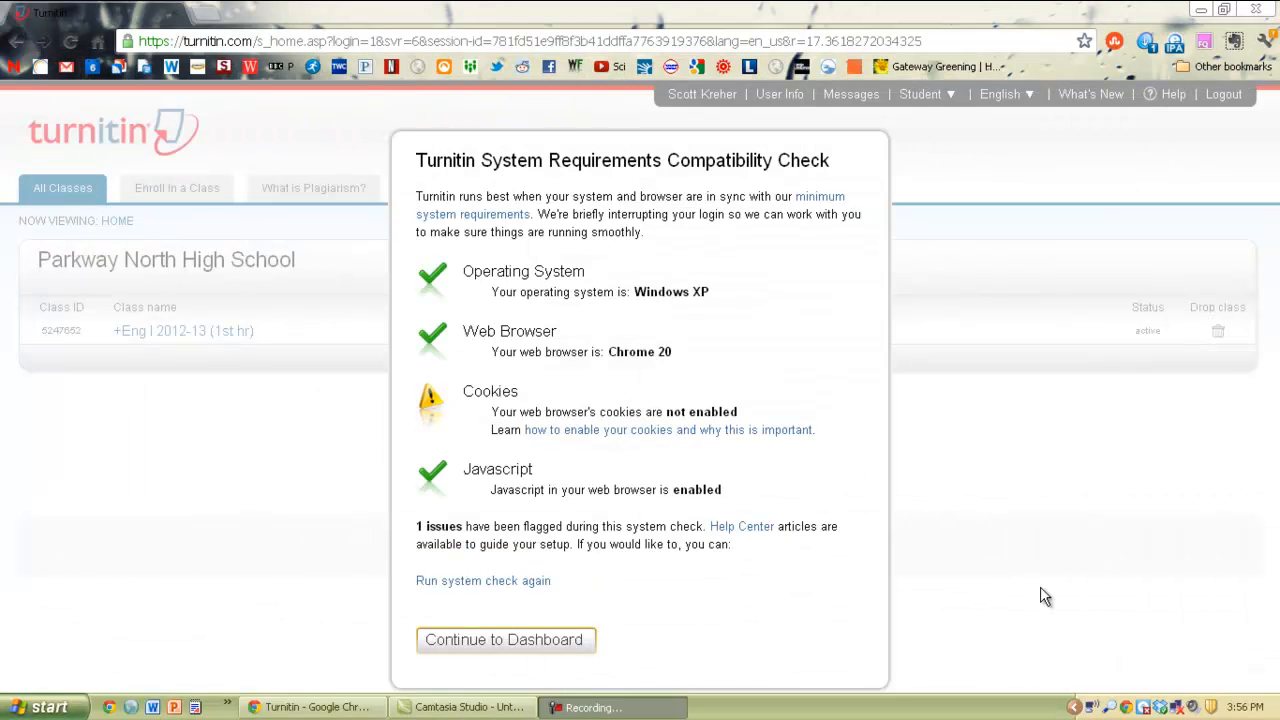
{"action": "mouse_move", "coordinate": [1050, 589]}
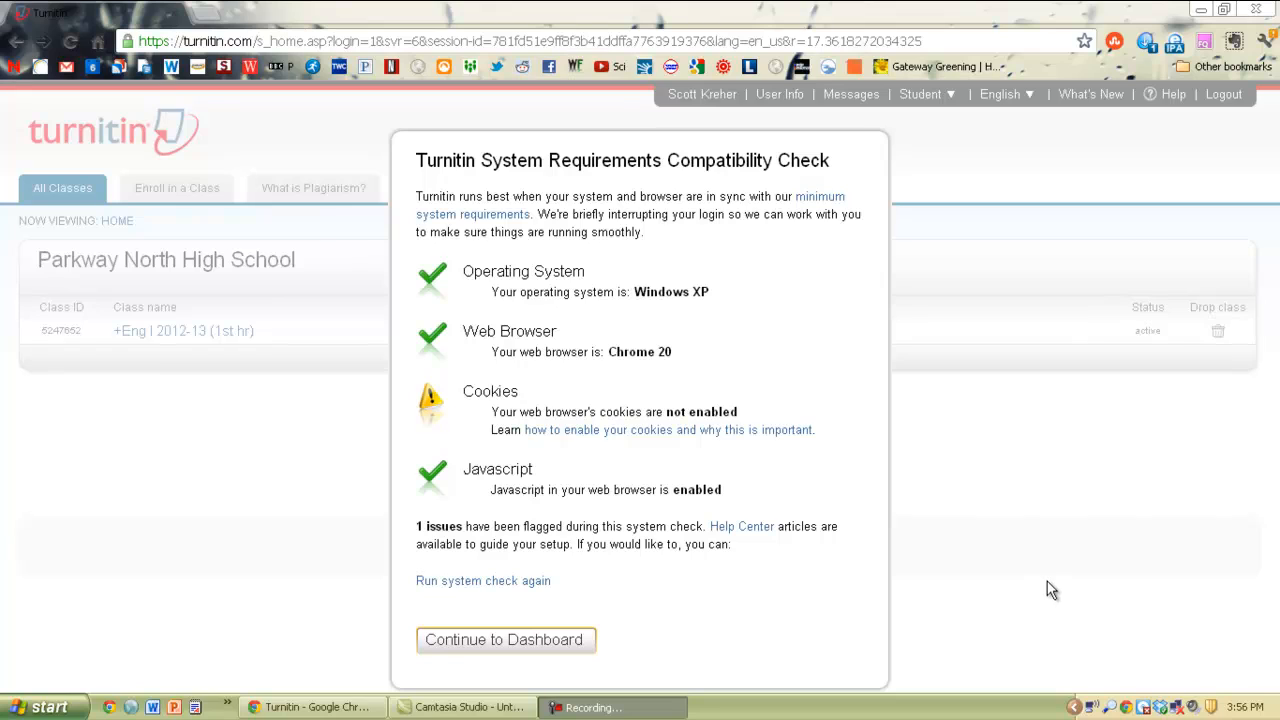
{"action": "mouse_move", "coordinate": [448, 473]}
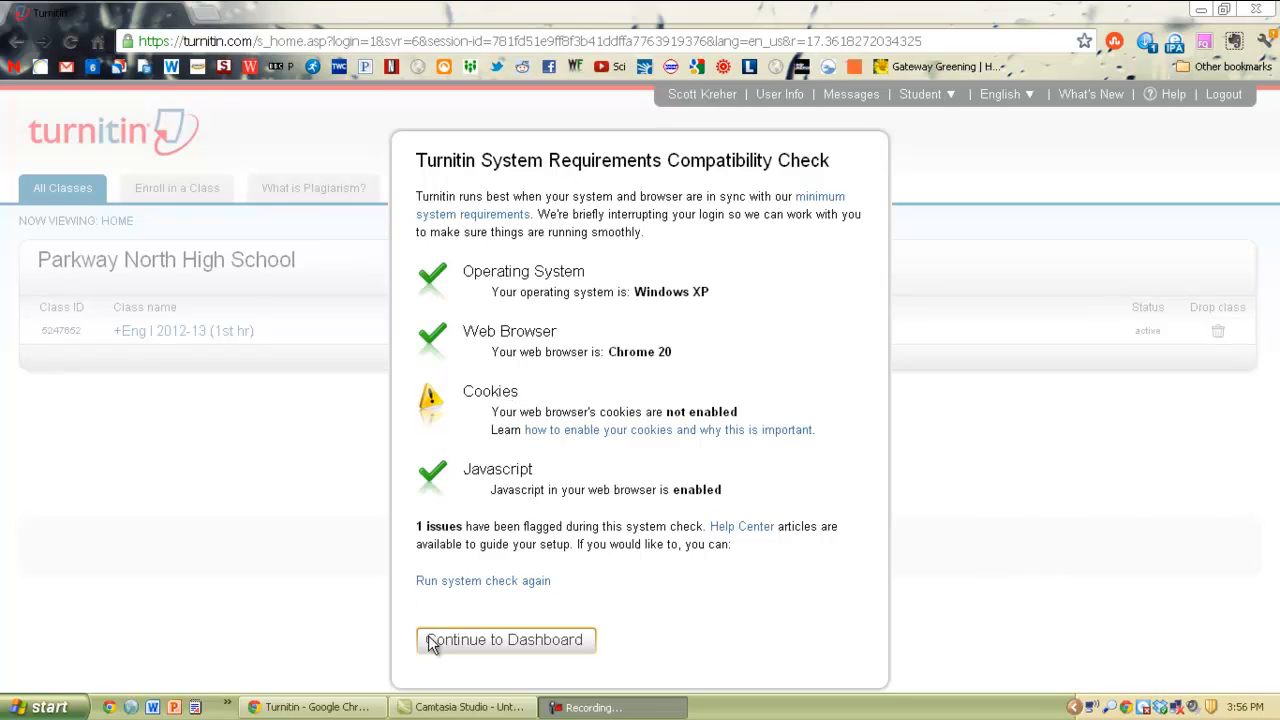
{"action": "left_click", "coordinate": [505, 640]}
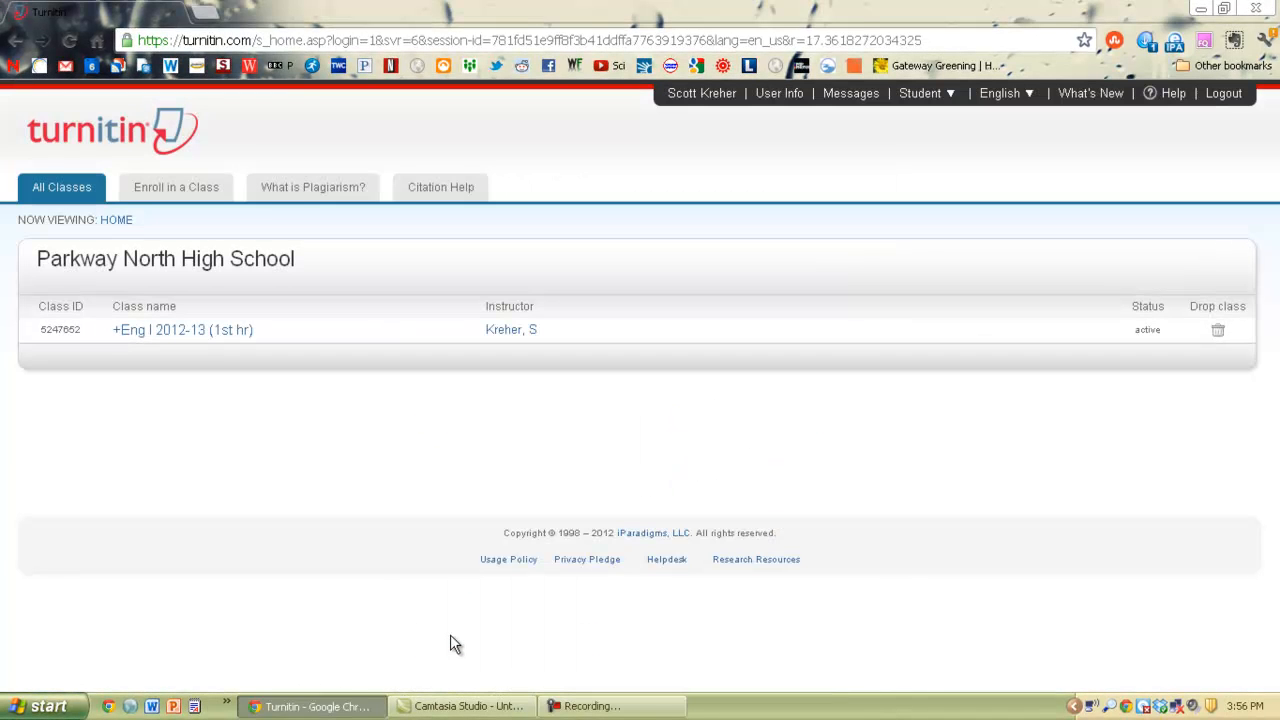
{"action": "mouse_move", "coordinate": [365, 490]}
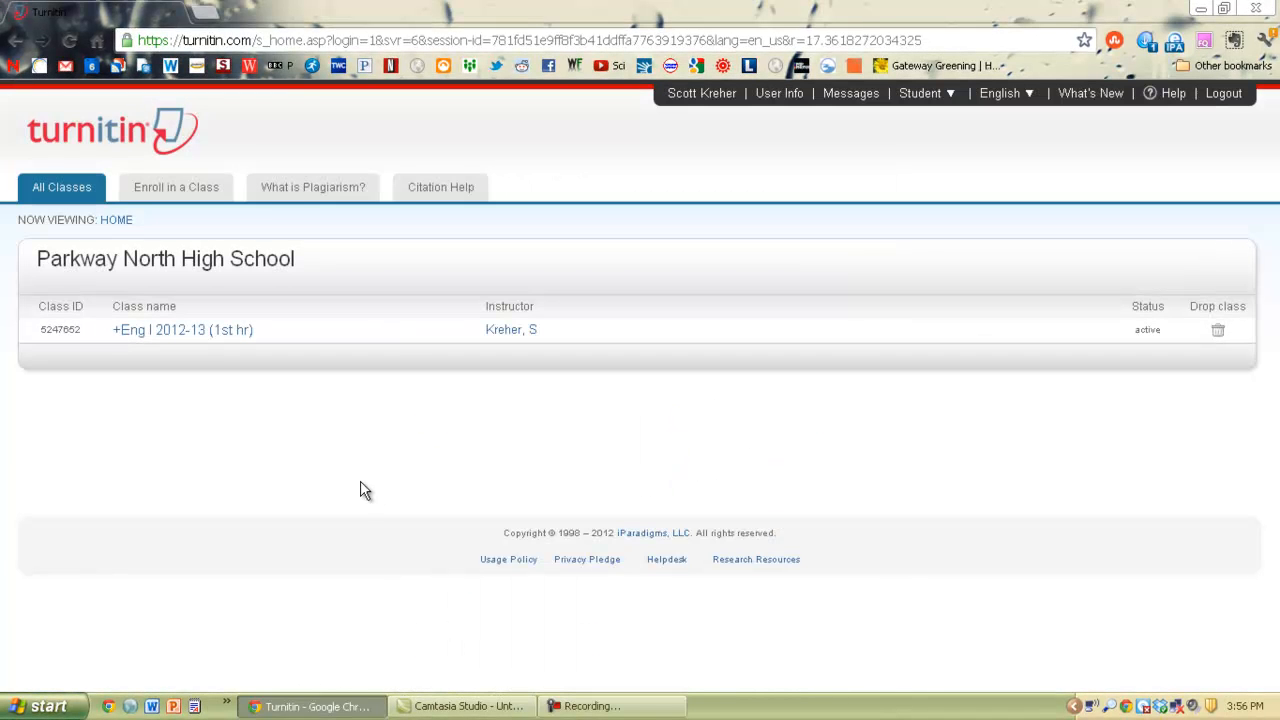
{"action": "mouse_move", "coordinate": [177, 353]}
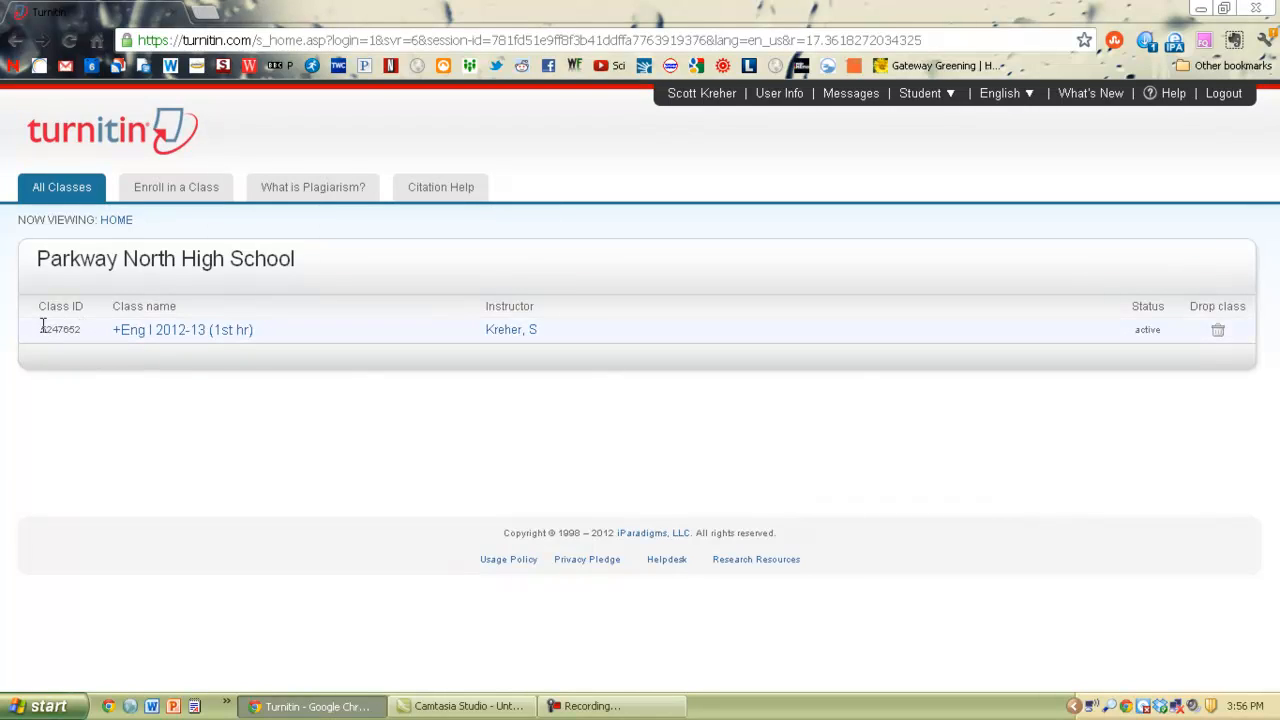
{"action": "mouse_move", "coordinate": [145, 337]}
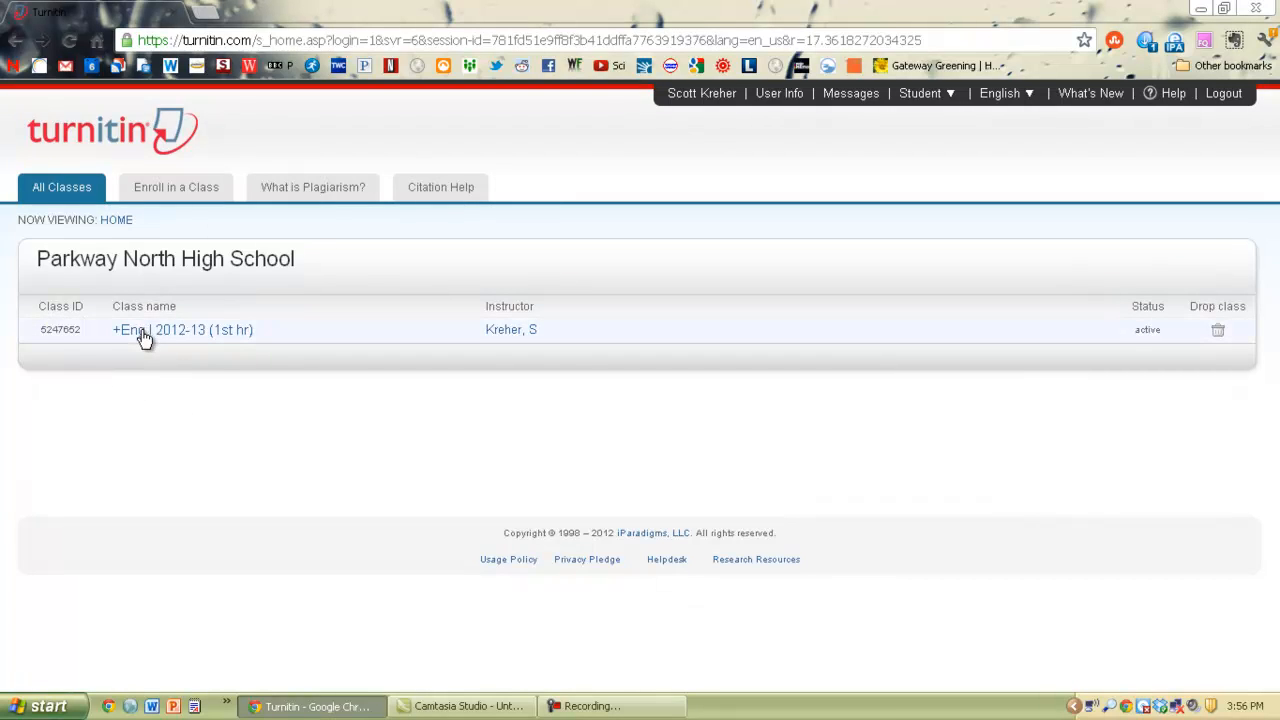
{"action": "mouse_move", "coordinate": [224, 348]}
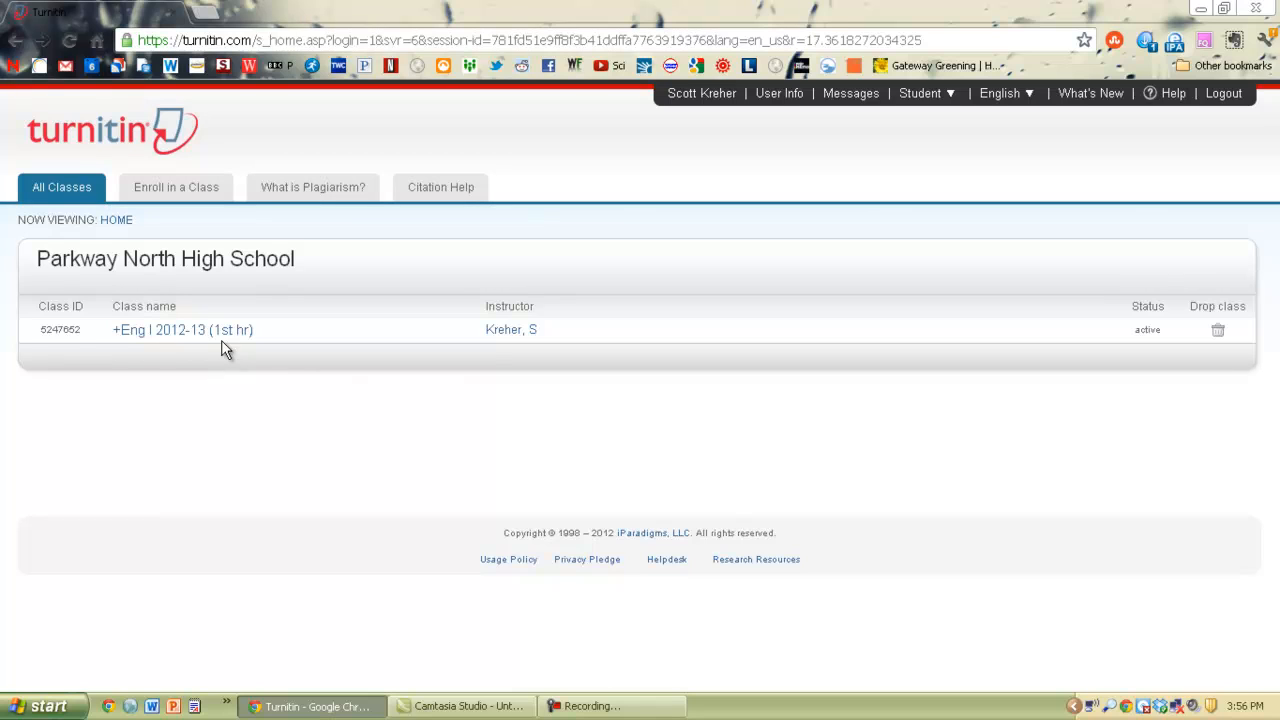
Open the '+Eng I 2012-13 (1st hr)' class homepage showing its empty assignment inbox.
{"action": "left_click", "coordinate": [182, 329]}
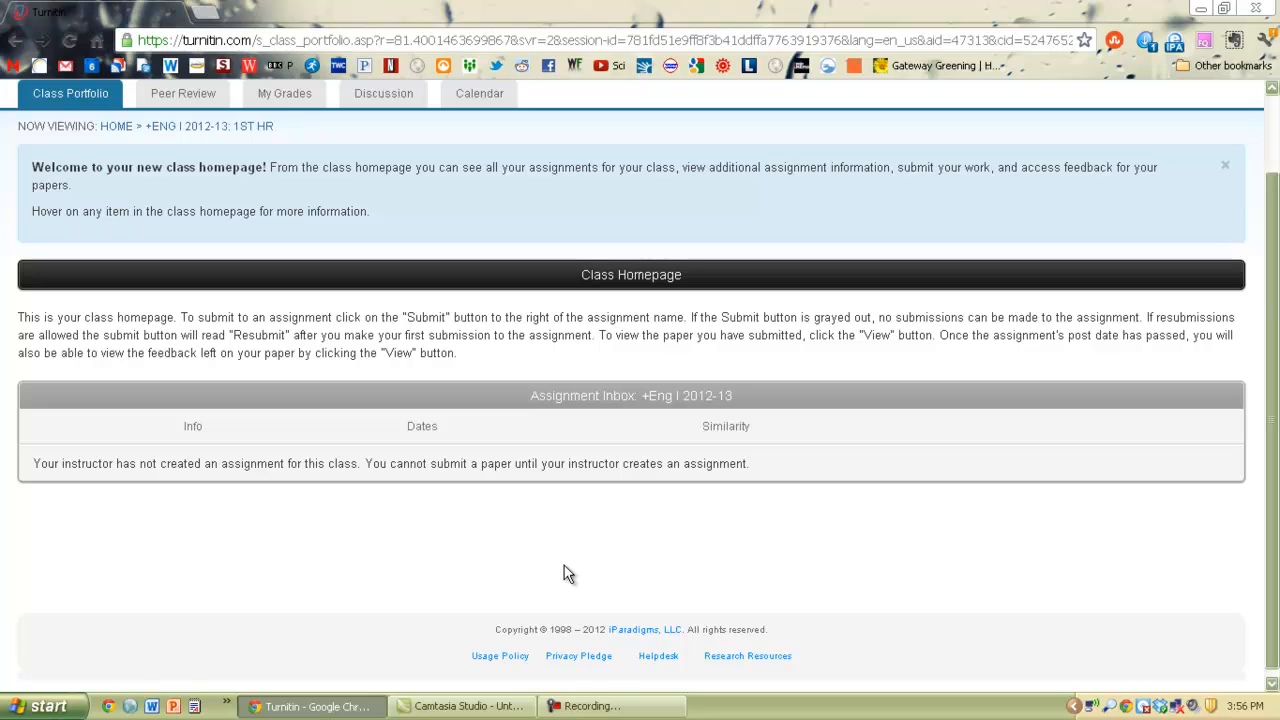
{"action": "mouse_move", "coordinate": [195, 415]}
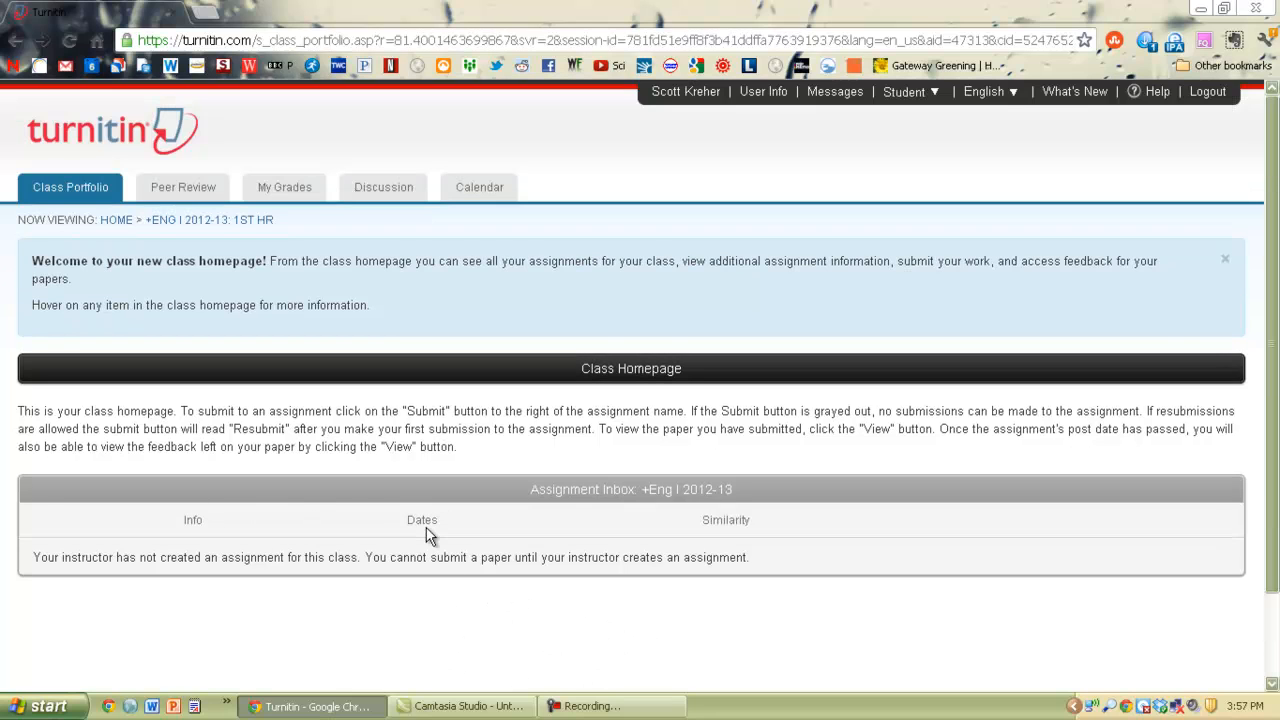
{"action": "mouse_move", "coordinate": [838, 452]}
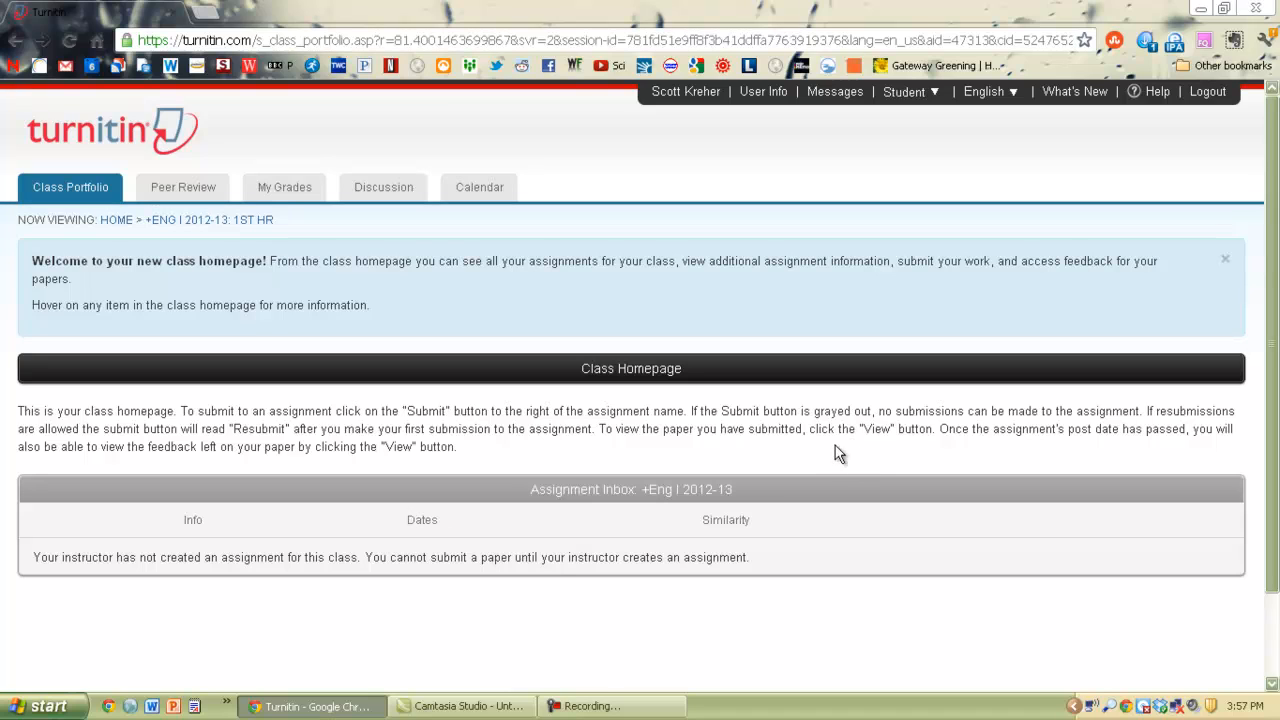
{"action": "mouse_move", "coordinate": [562, 428]}
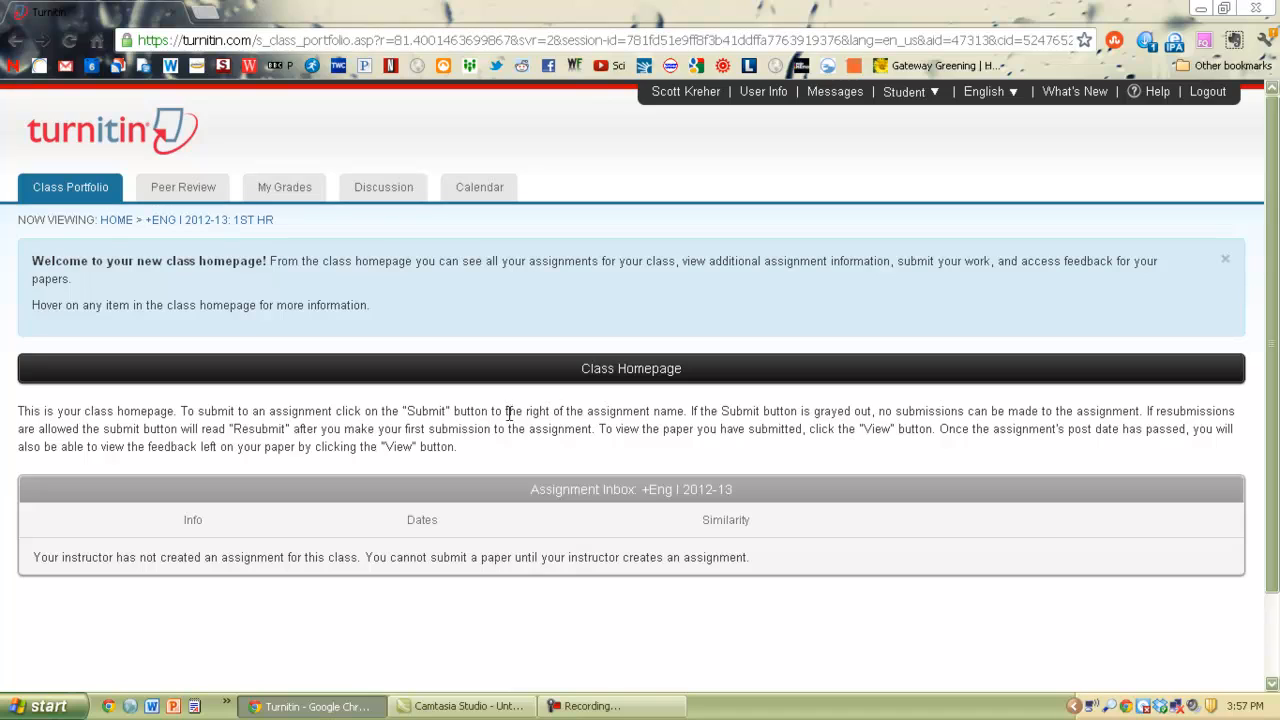
{"action": "mouse_move", "coordinate": [735, 562]}
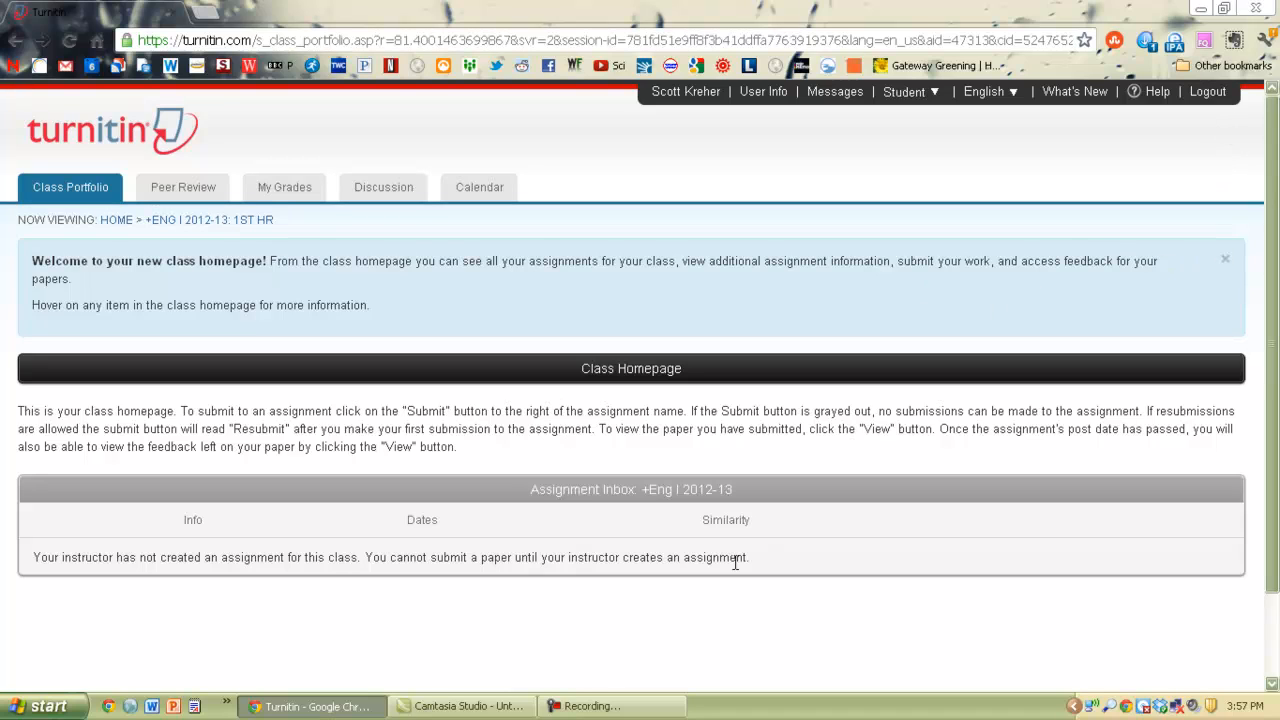